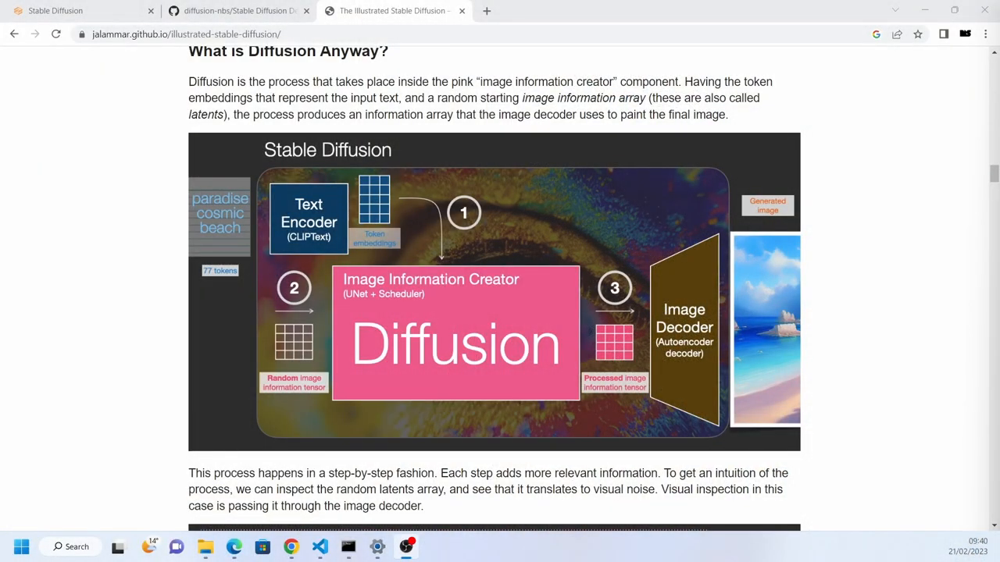
mouse_move(785, 160)
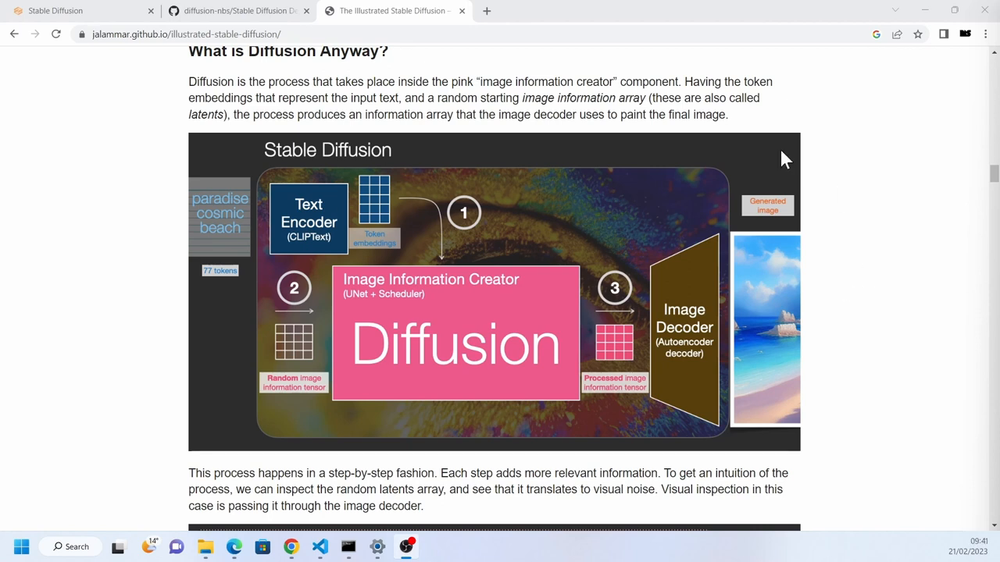
mouse_move(901, 310)
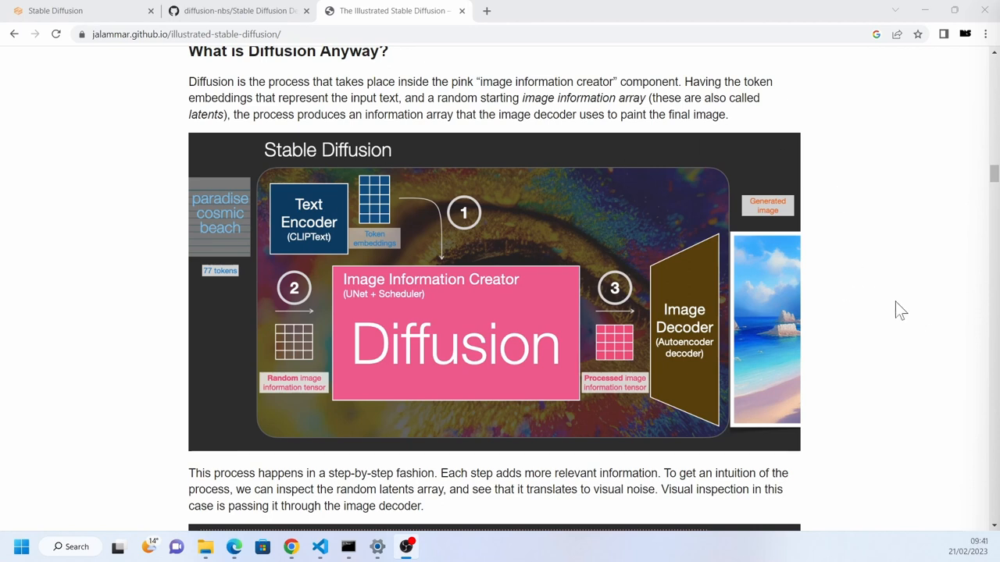
mouse_move(711, 391)
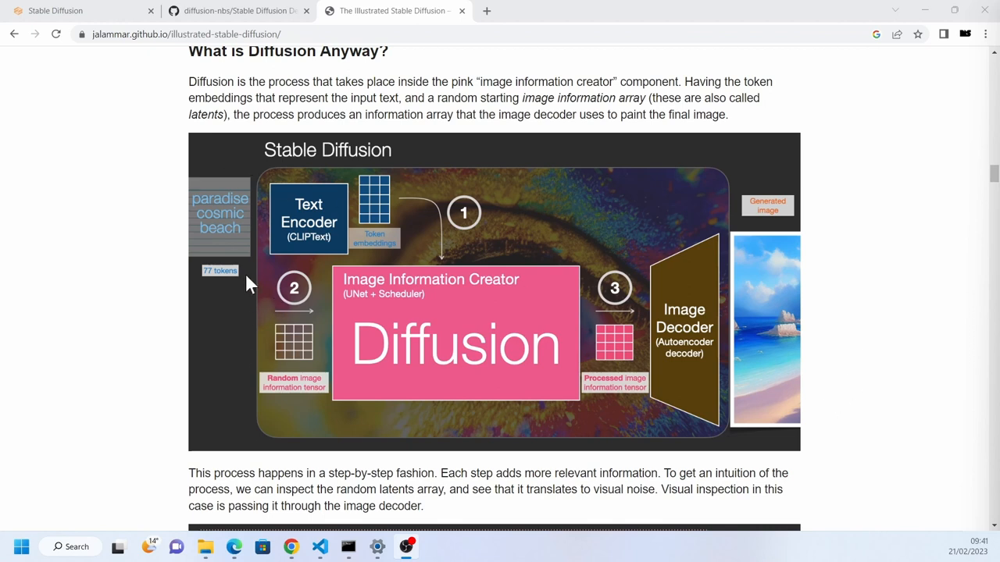
mouse_move(231, 211)
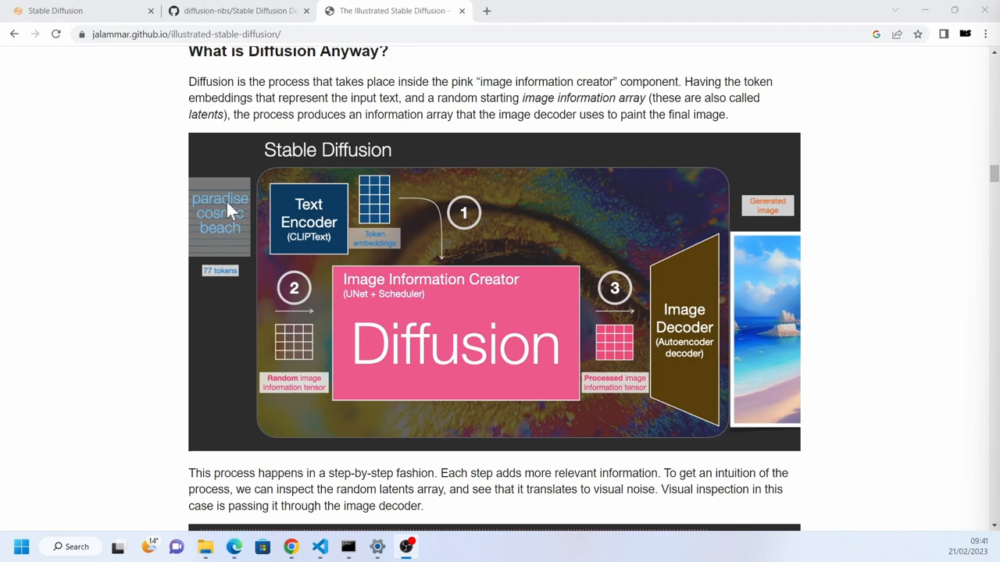
mouse_move(588, 400)
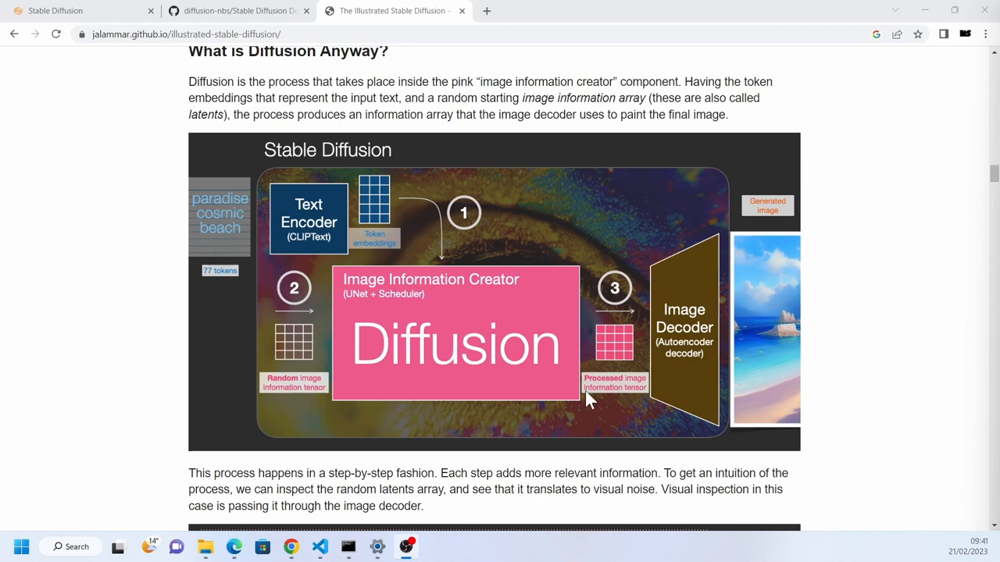
mouse_move(469, 373)
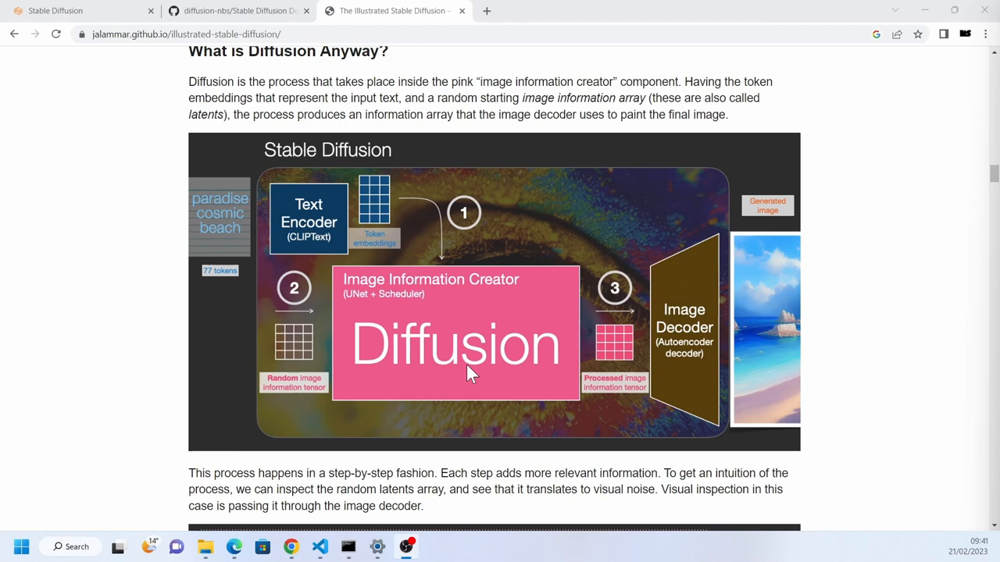
mouse_move(377, 392)
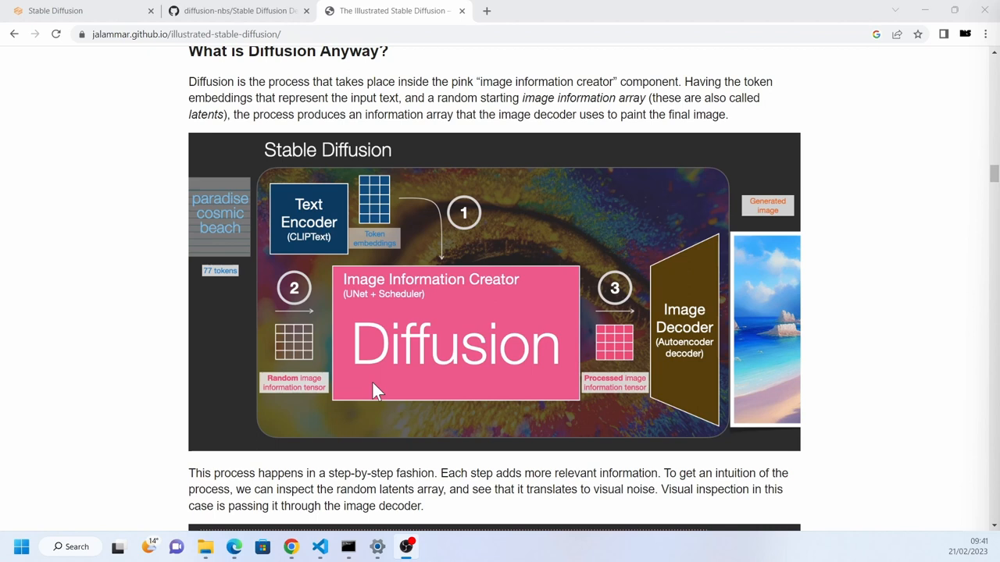
mouse_move(420, 363)
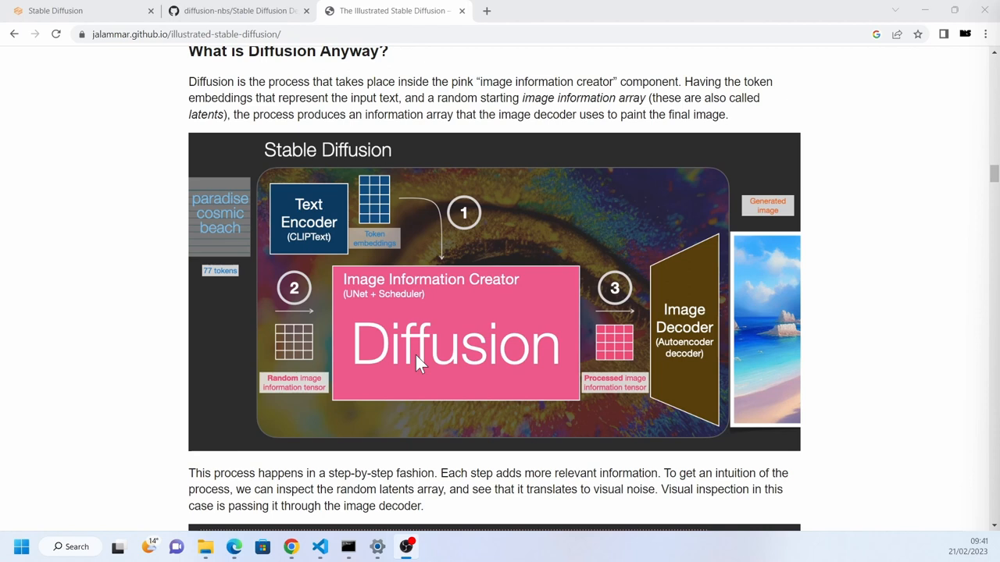
mouse_move(219, 218)
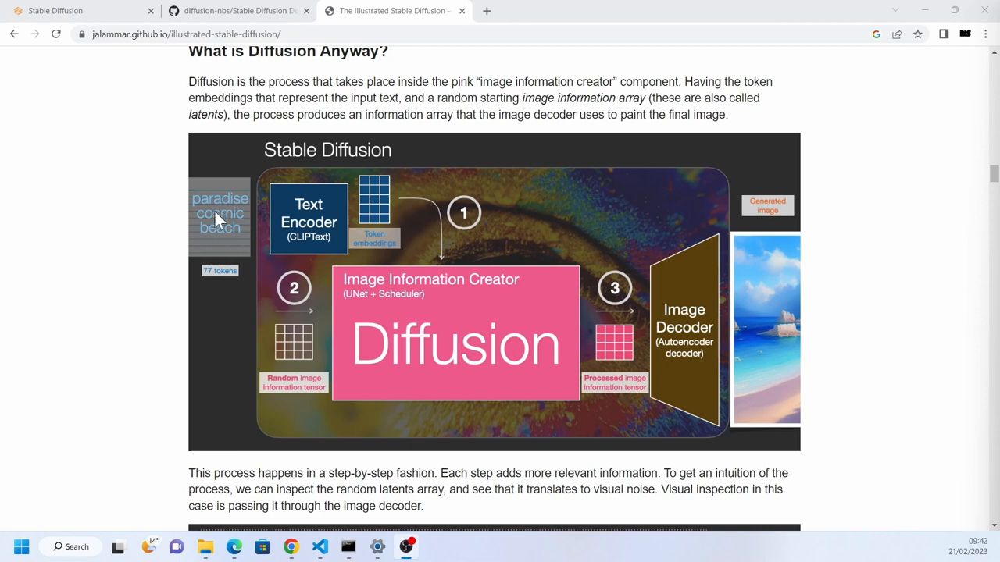
mouse_move(218, 232)
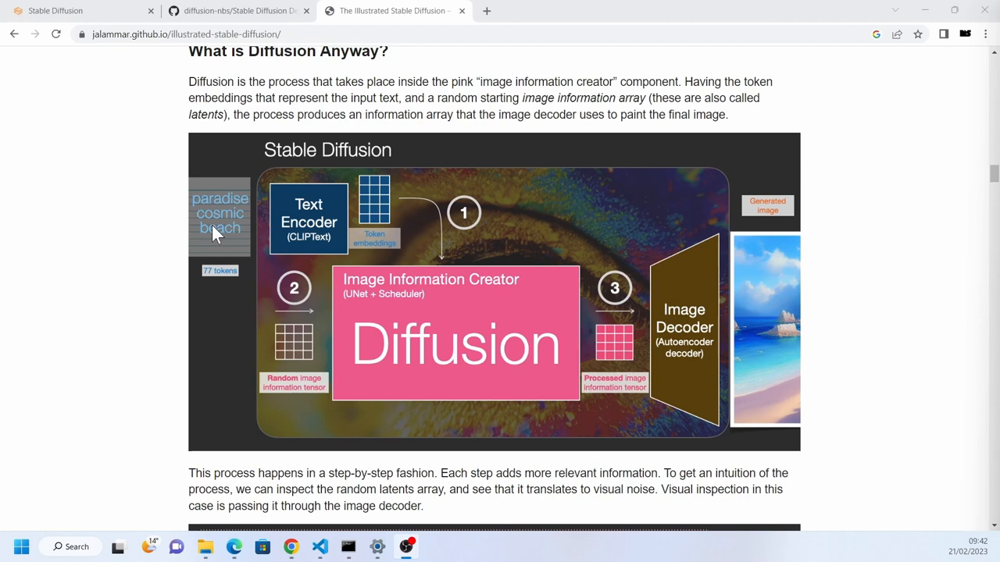
mouse_move(50, 233)
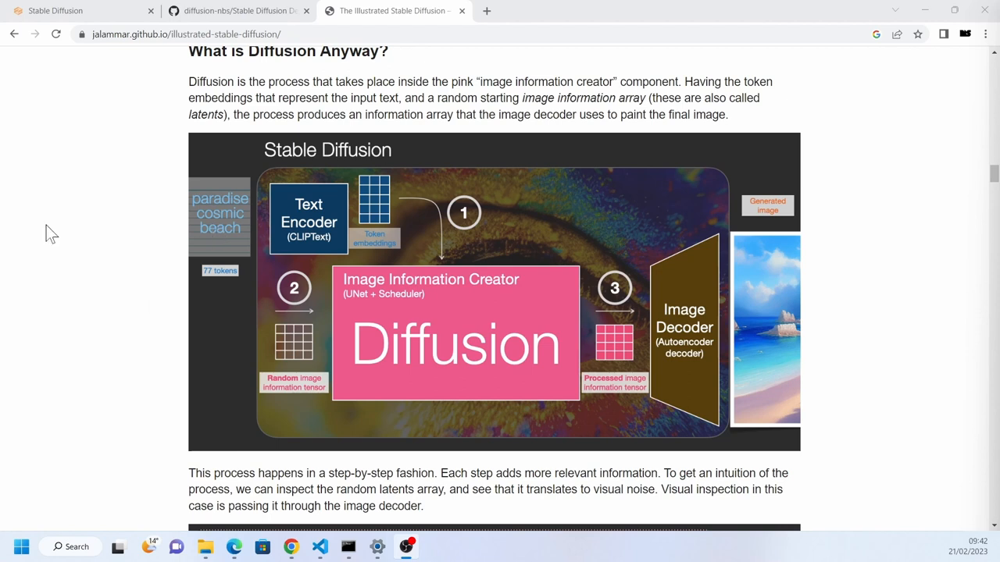
mouse_move(60, 268)
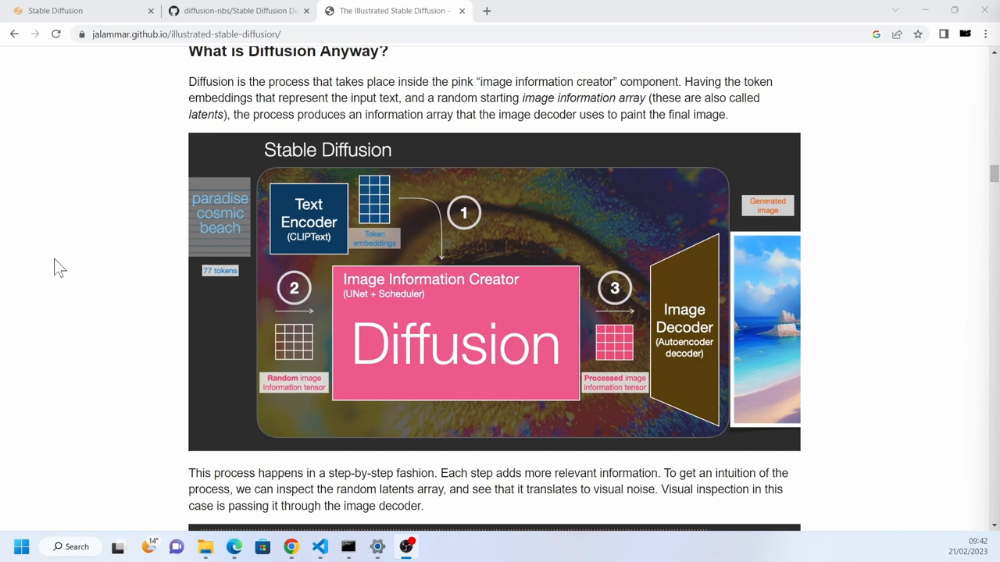
mouse_move(211, 212)
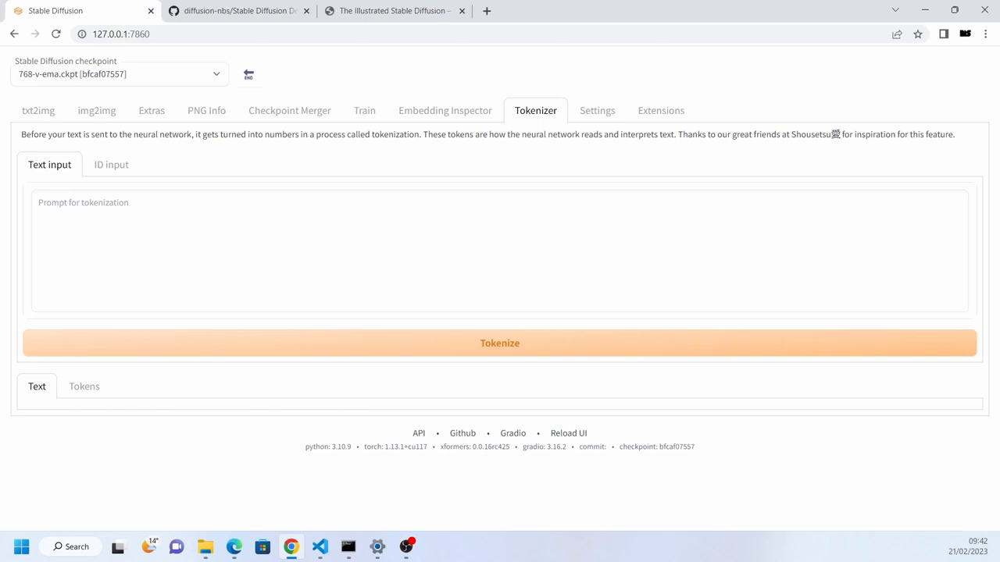
mouse_move(550, 158)
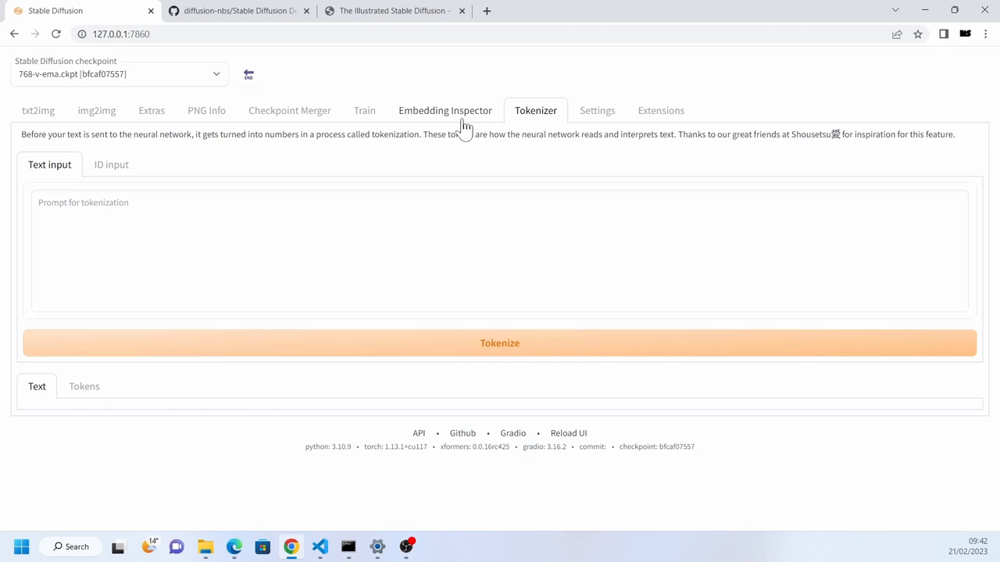
mouse_move(547, 135)
text(photo of a)
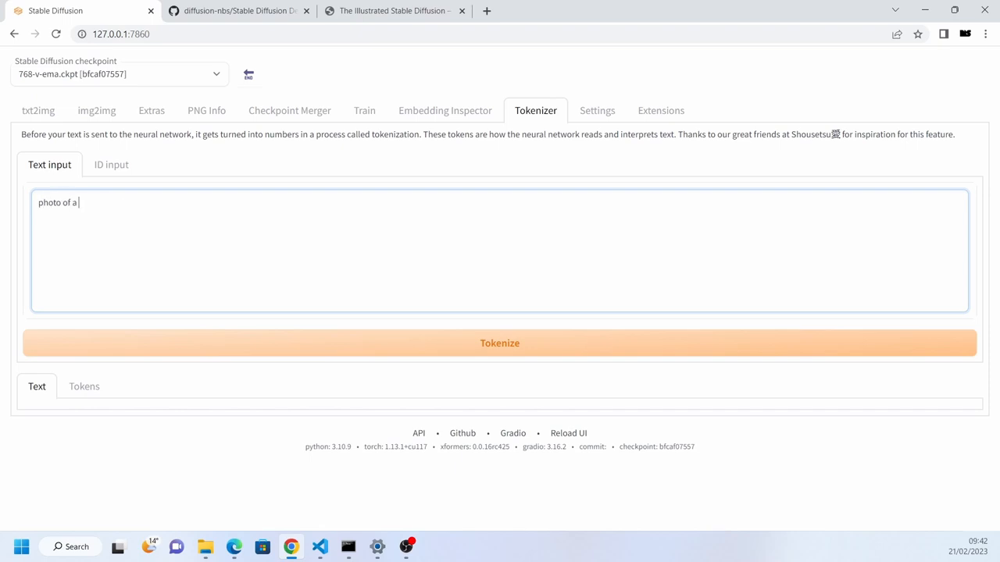
Step: Enter the prompt 'photo of a puppy wearing a hat' into the tokenizer
text(puppy wearing a hat)
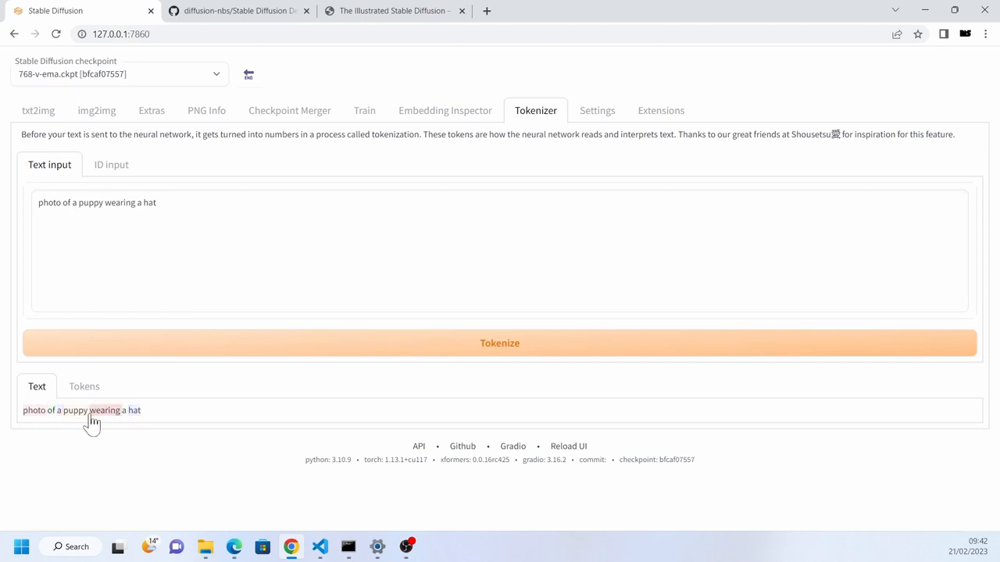
mouse_move(34, 410)
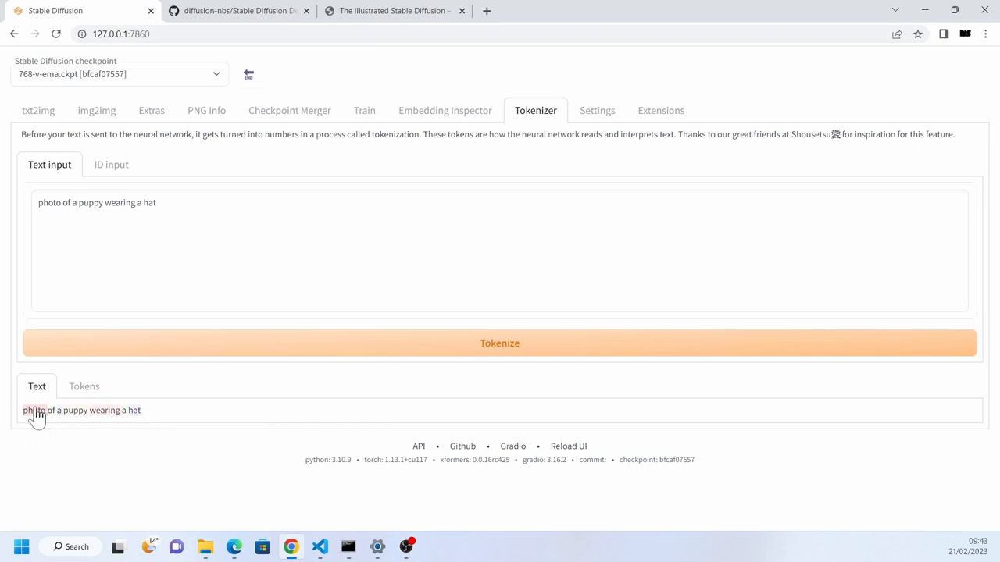
mouse_move(55, 410)
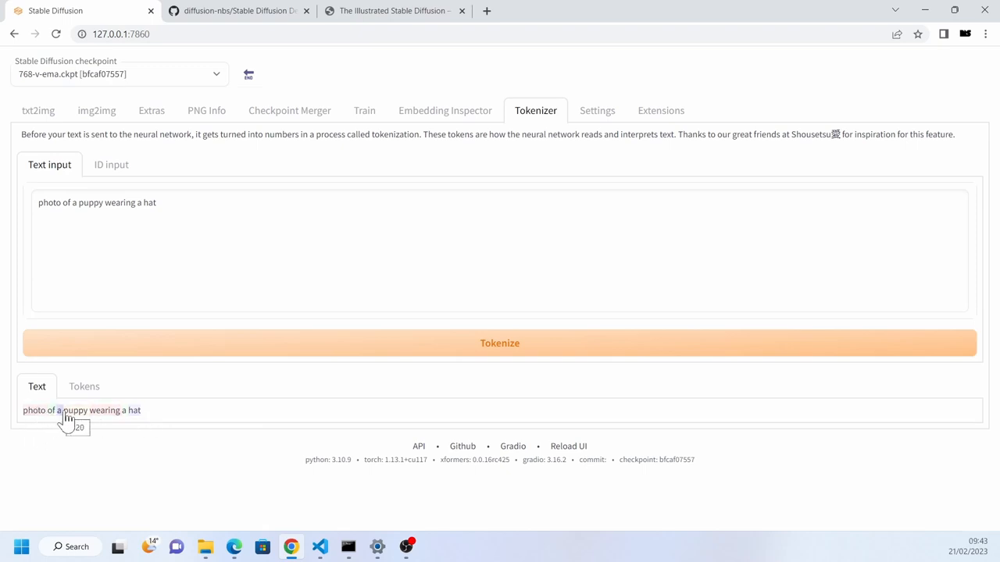
mouse_move(137, 414)
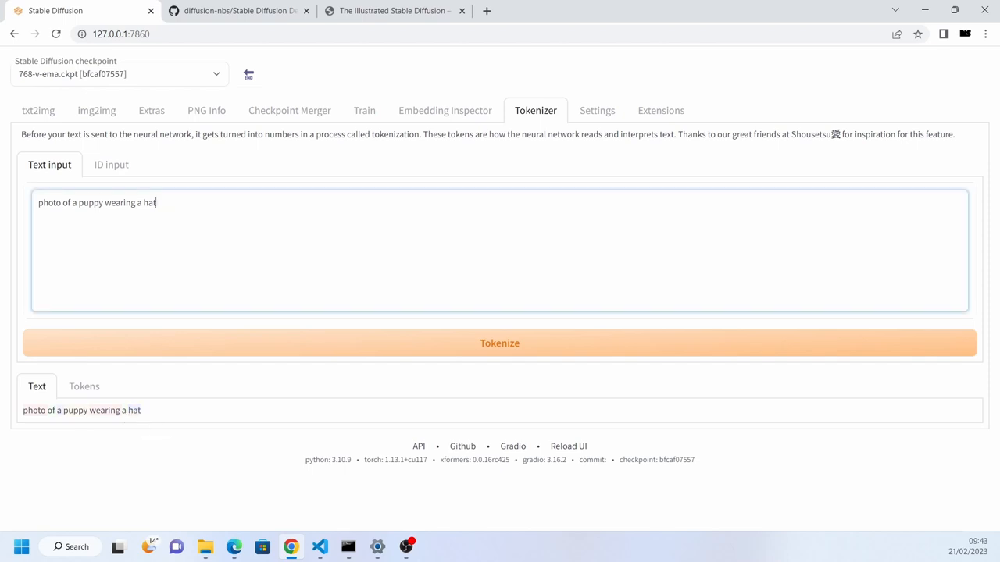
Step: Replace 'hat' with 'oompahbrumply' and tokenize to see its sub-word pieces
key(Backspace)
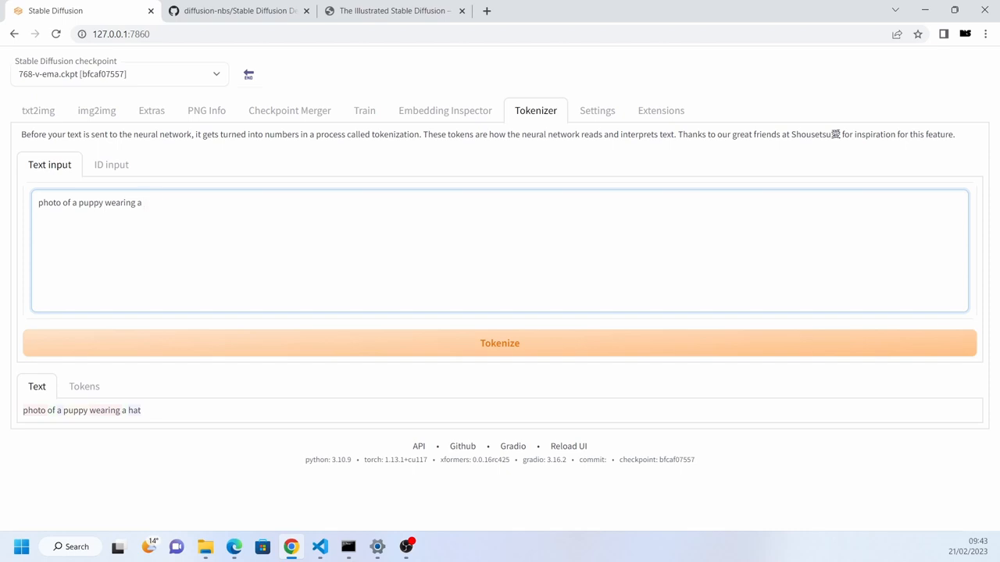
text(oompahb)
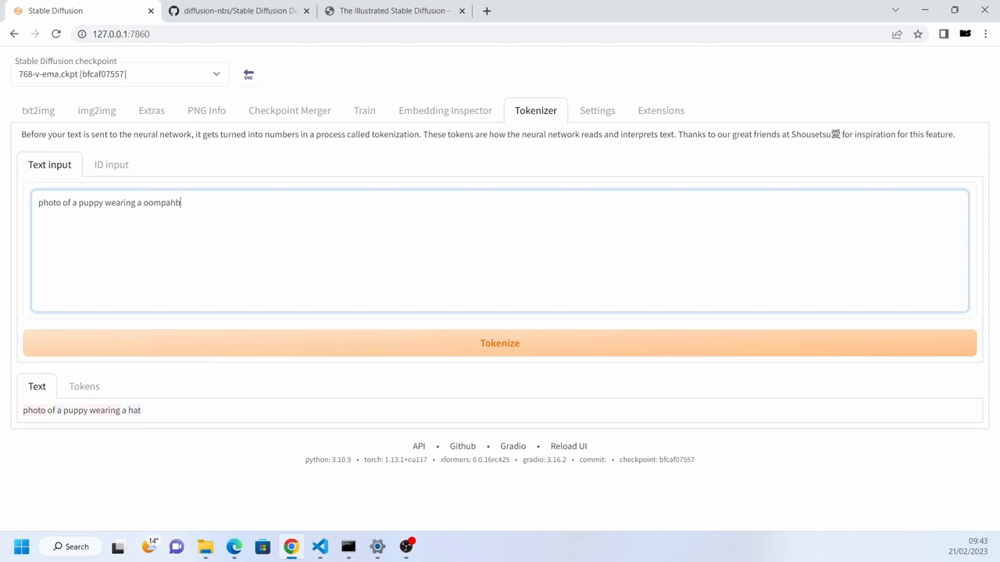
text(rumply)
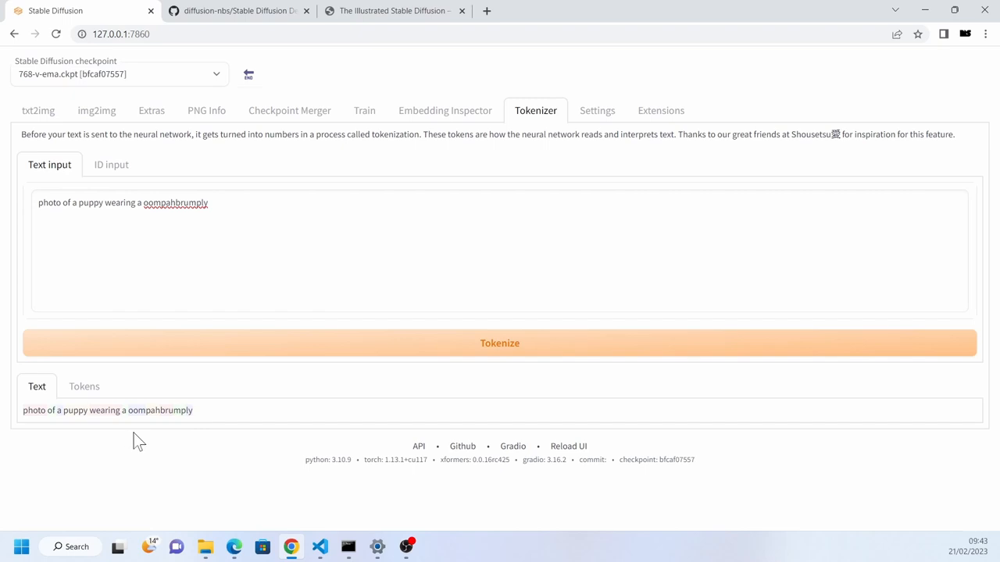
mouse_move(144, 428)
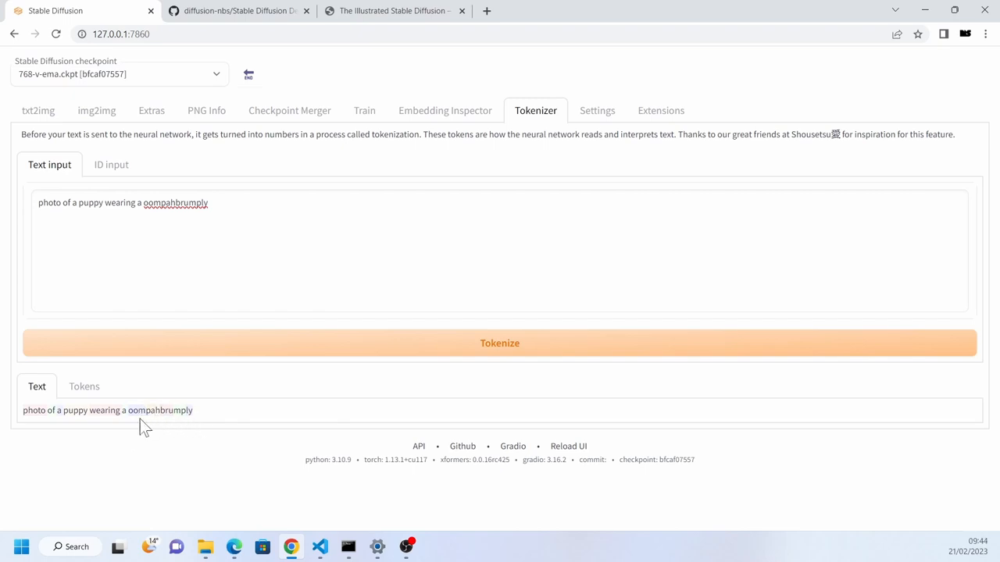
mouse_move(180, 418)
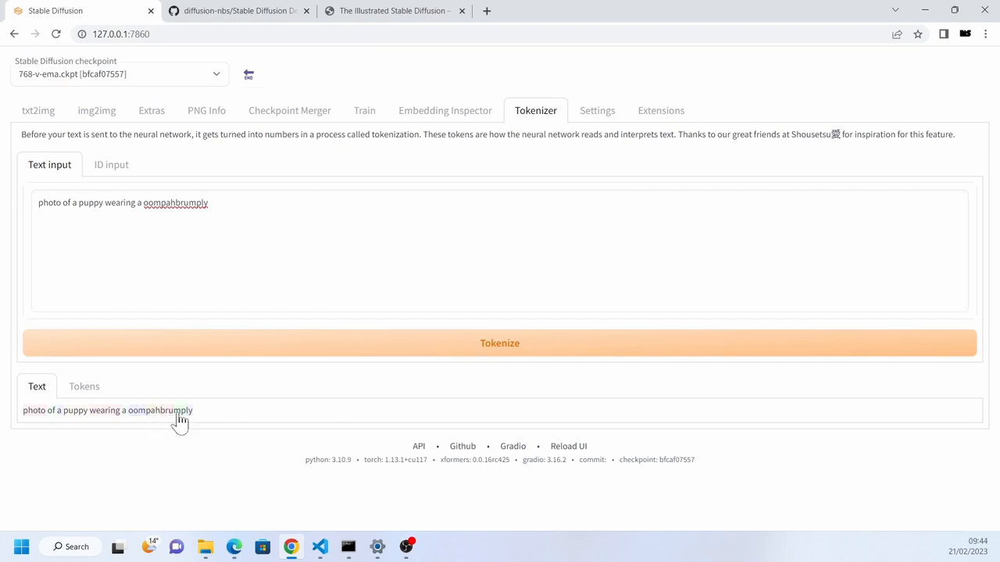
mouse_move(166, 422)
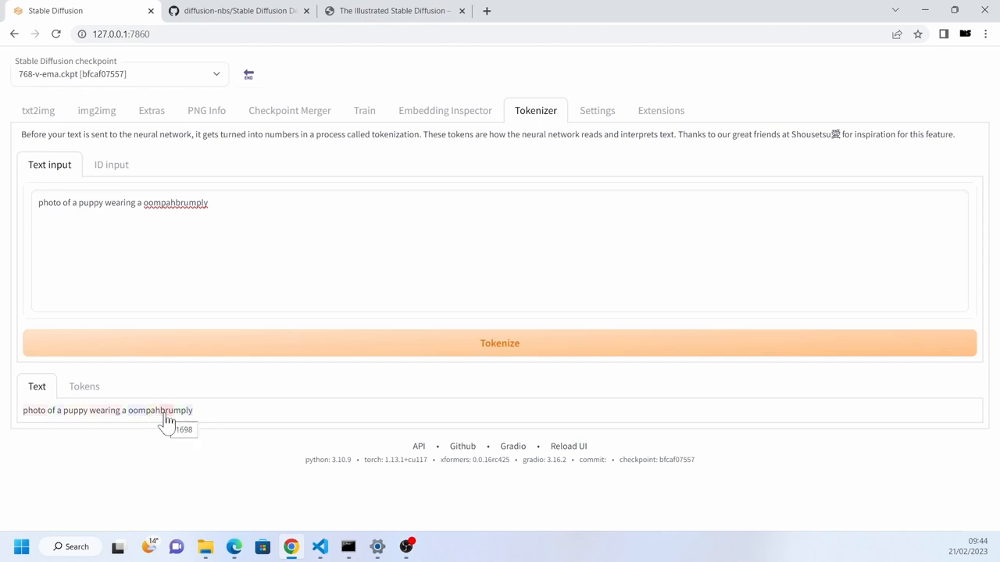
mouse_move(144, 425)
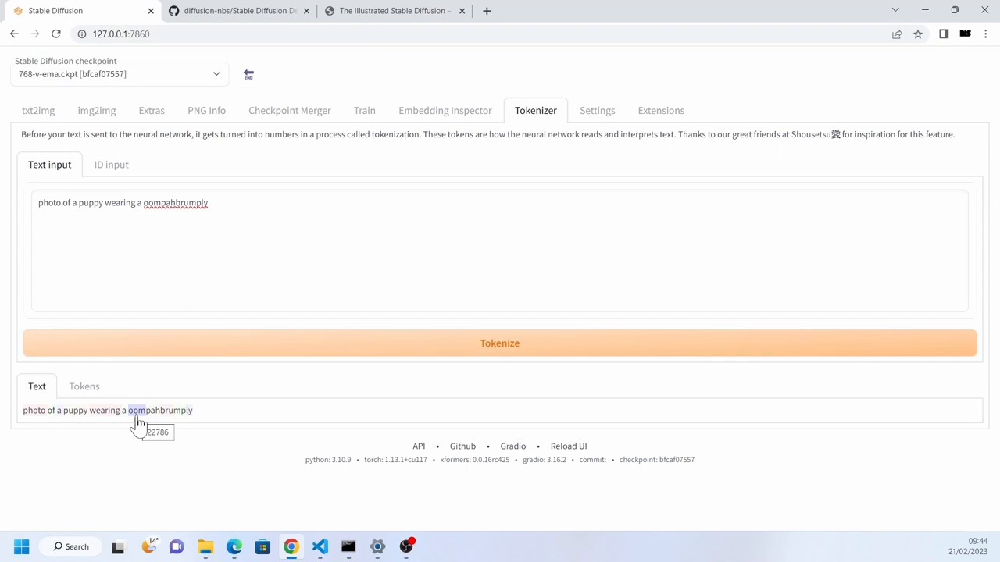
click(394, 10)
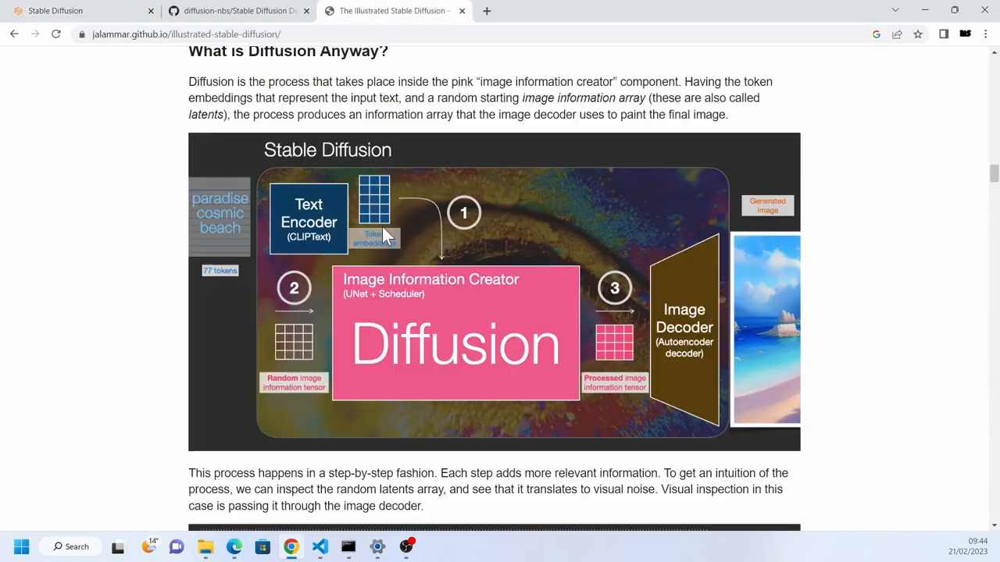
mouse_move(484, 367)
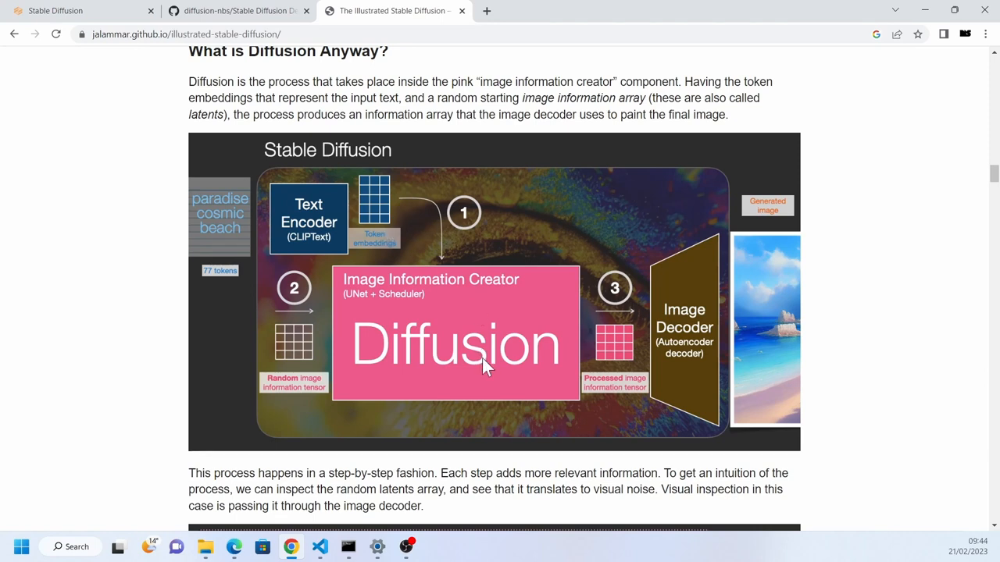
mouse_move(489, 317)
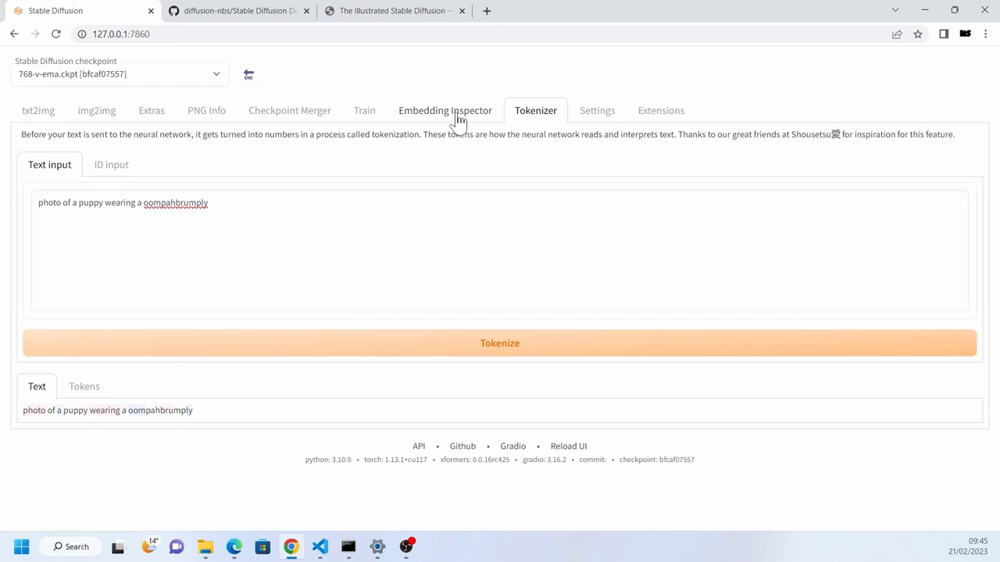
mouse_move(84, 426)
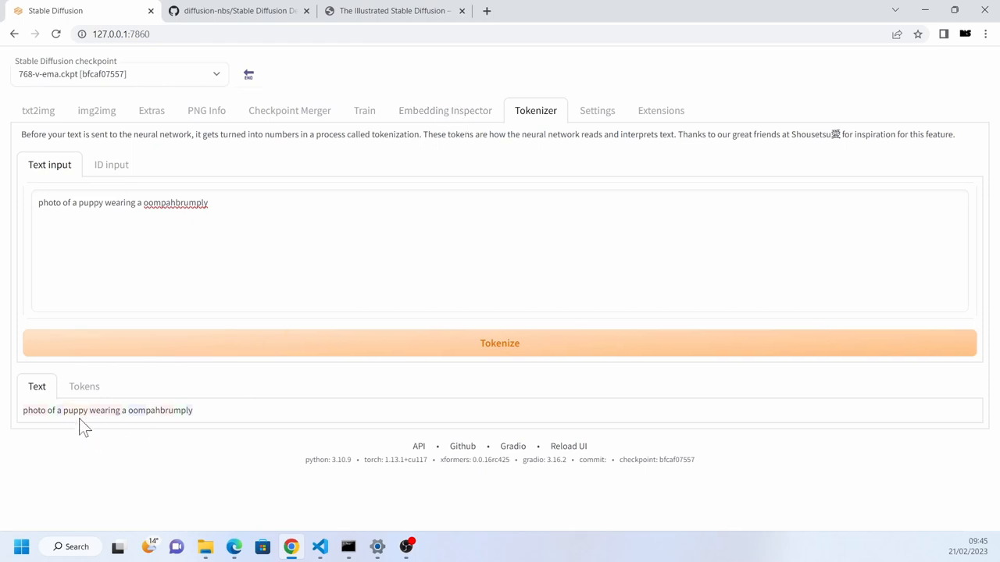
mouse_move(86, 416)
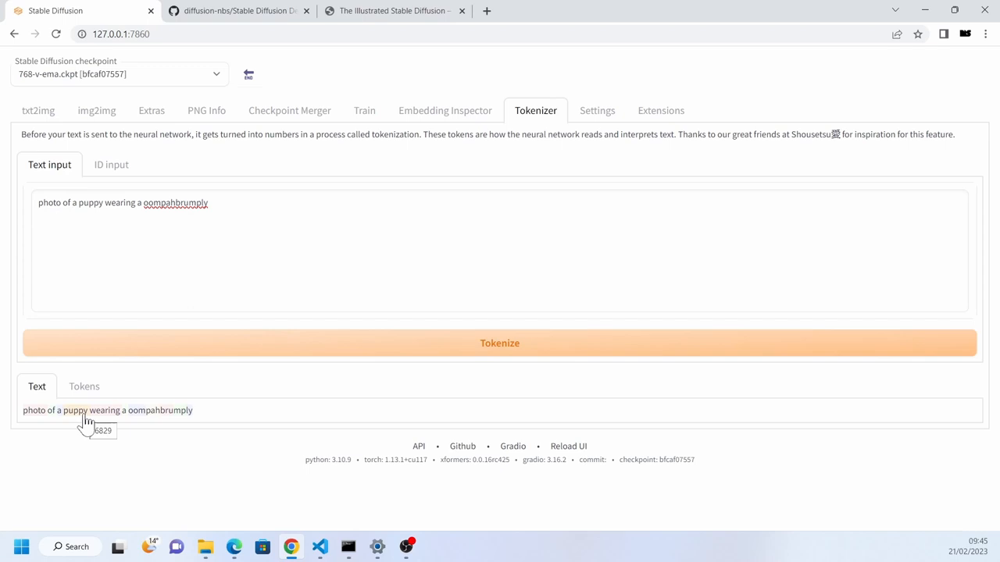
Step: Inspect token 6829 in the Embedding Inspector, then return to the notebook
click(445, 110)
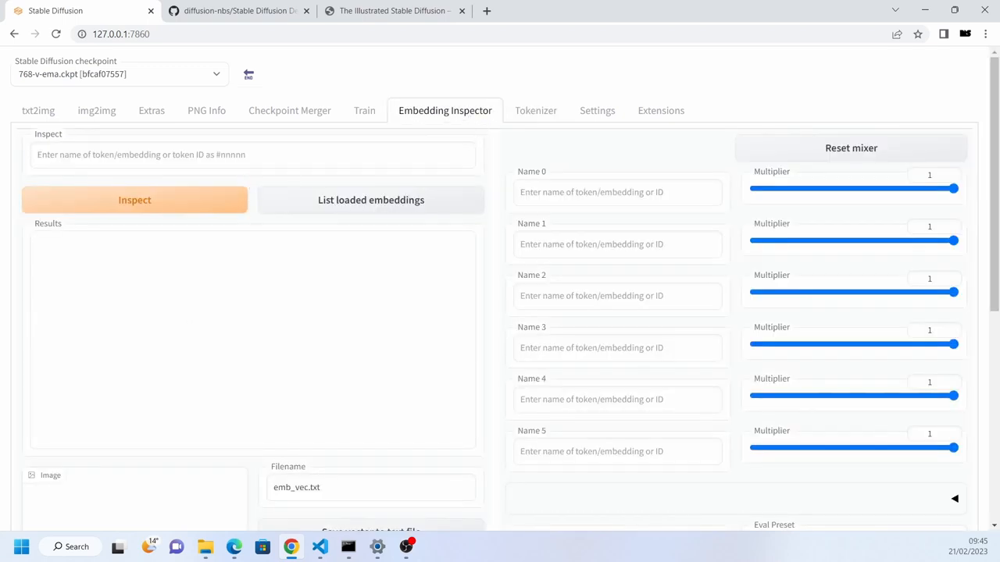
text(6829)
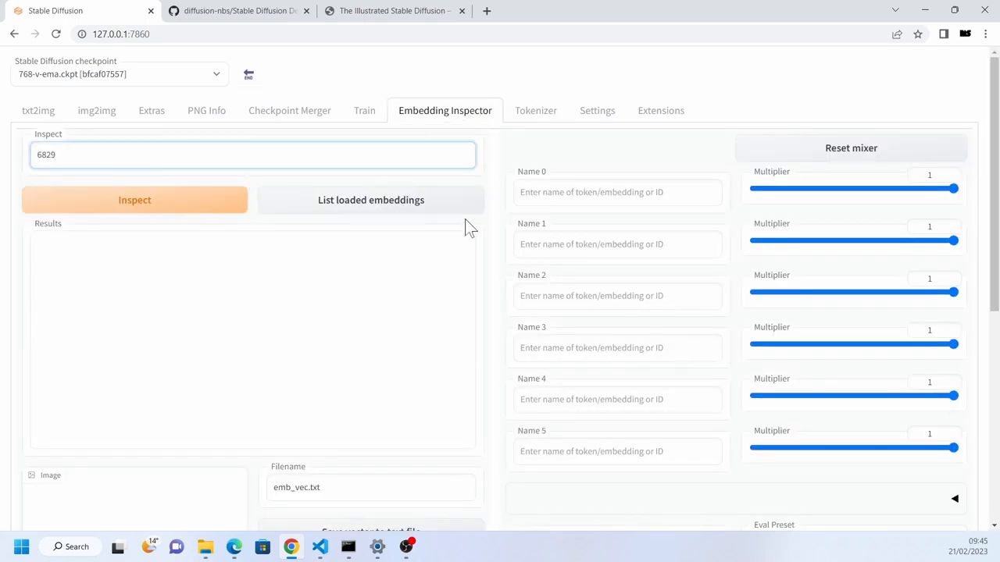
click(134, 199)
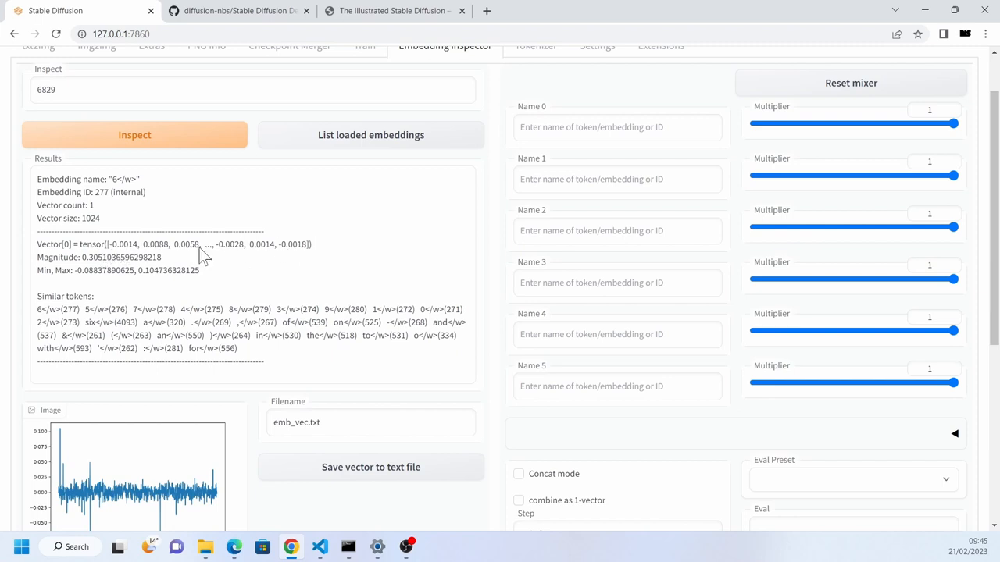
mouse_move(219, 266)
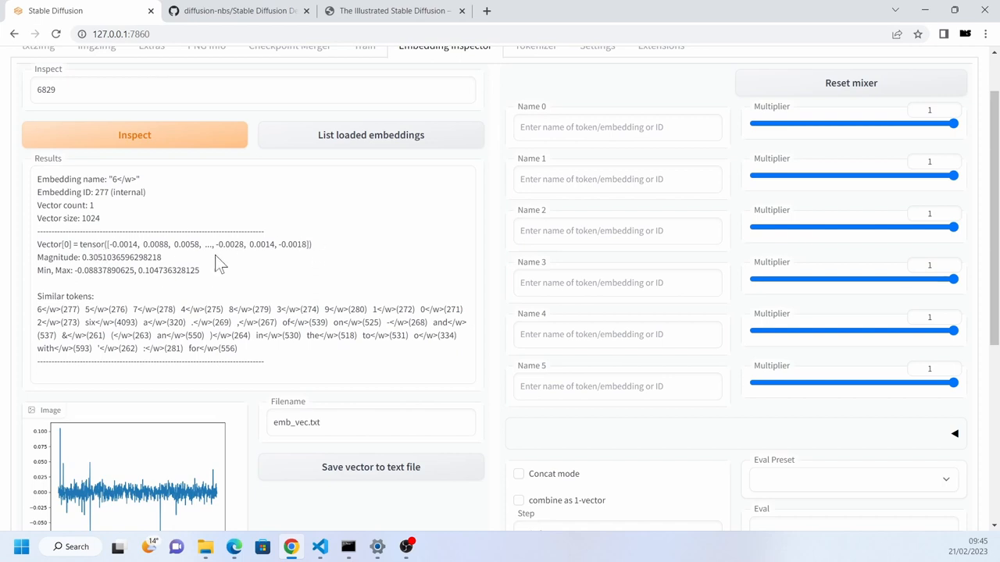
mouse_move(160, 316)
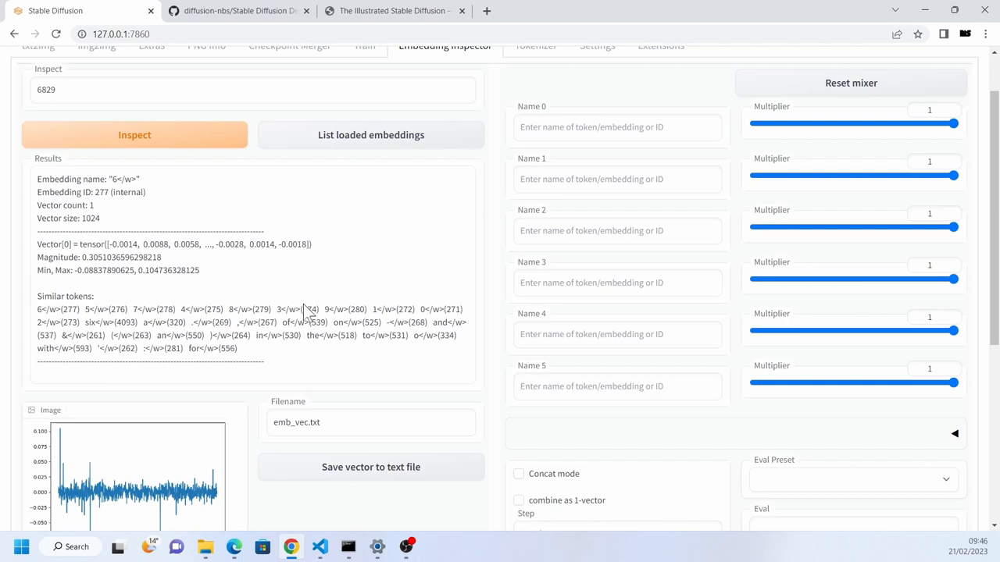
mouse_move(301, 360)
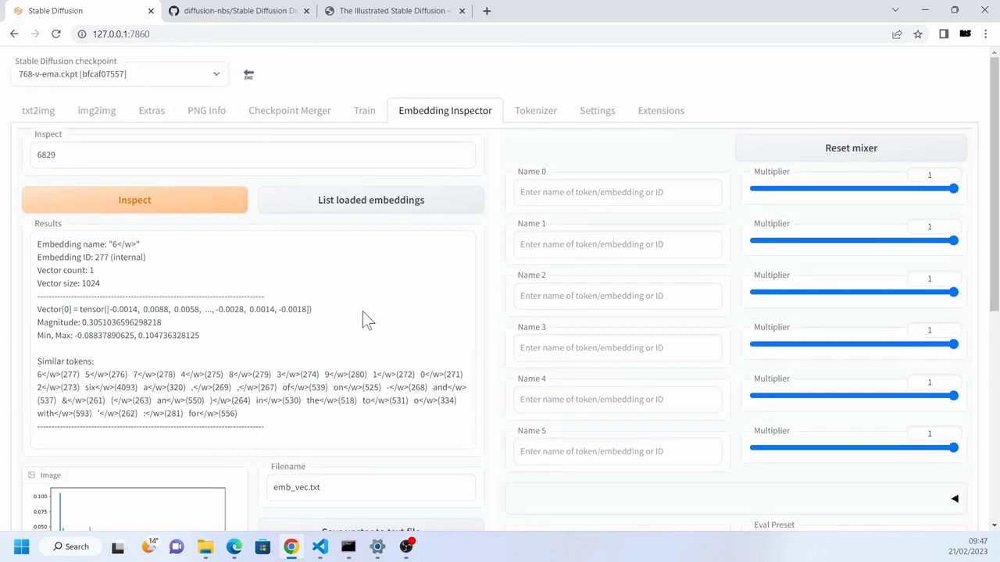
click(238, 10)
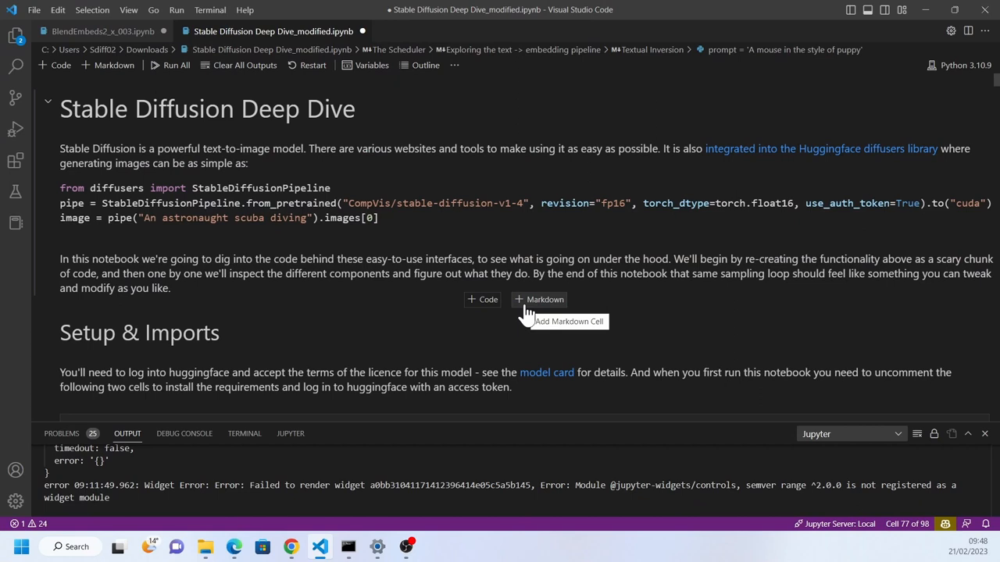
mouse_move(578, 326)
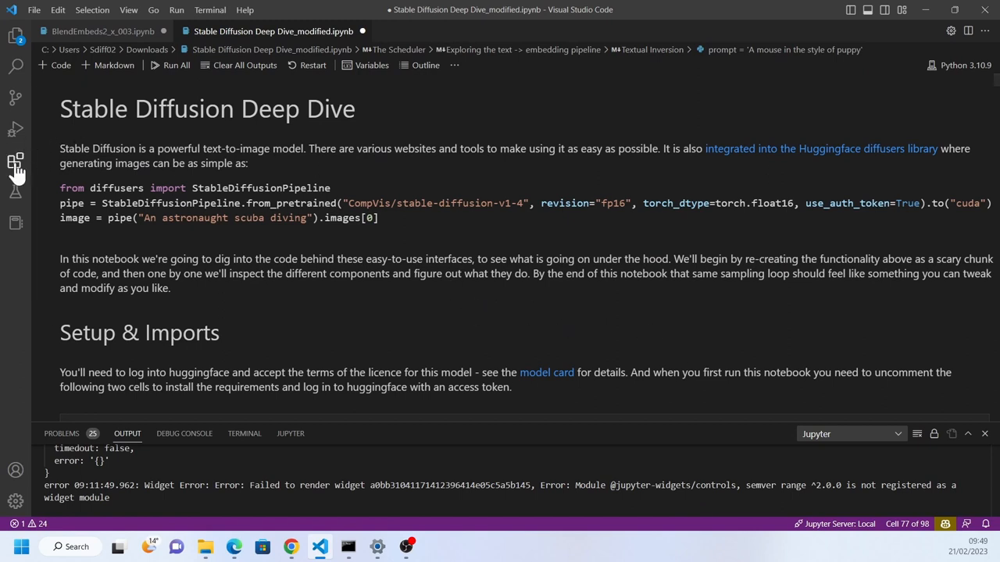
Step: Reopen Stable Diffusion Deep Dive.ipynb from recent files after checking extensions
click(15, 159)
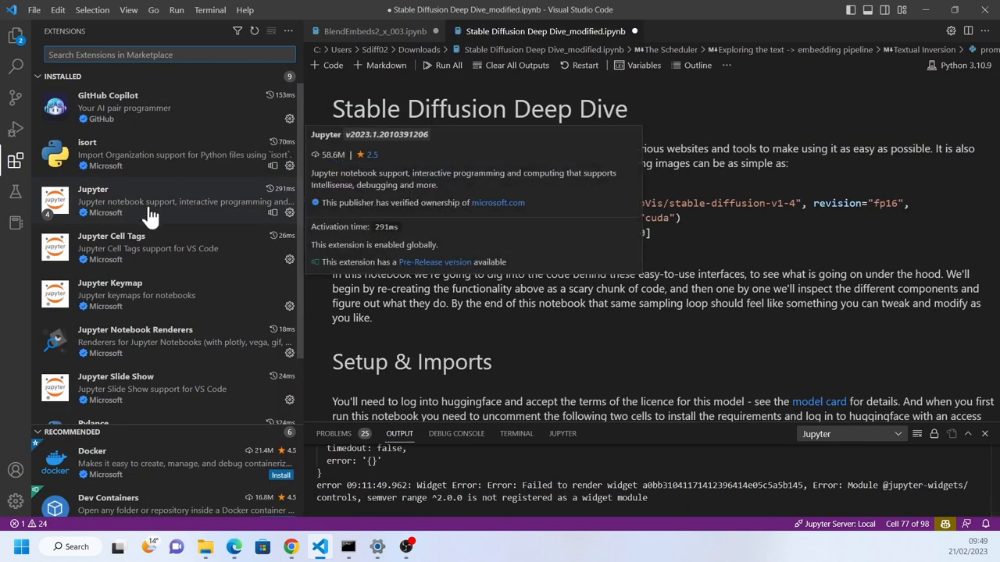
click(34, 9)
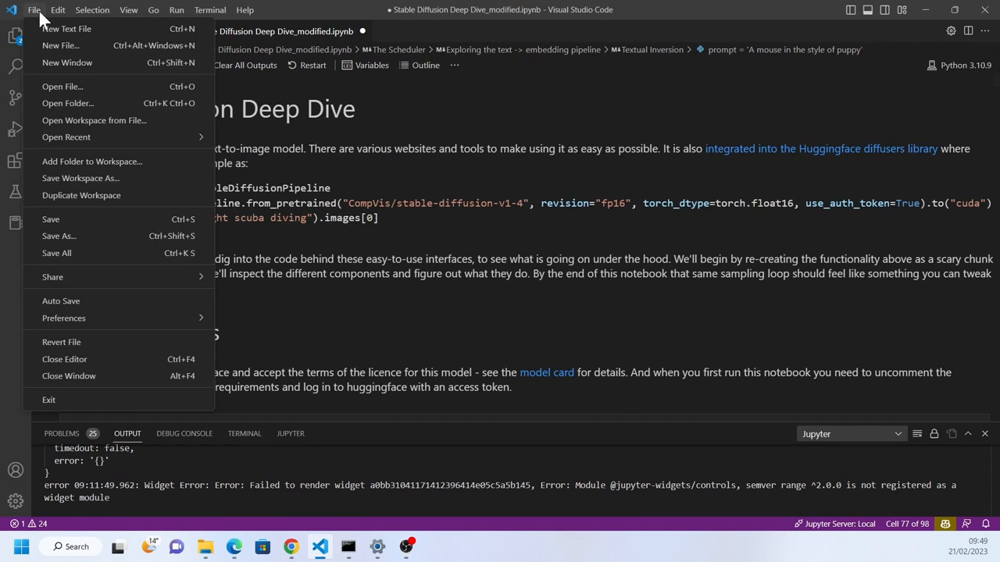
click(62, 86)
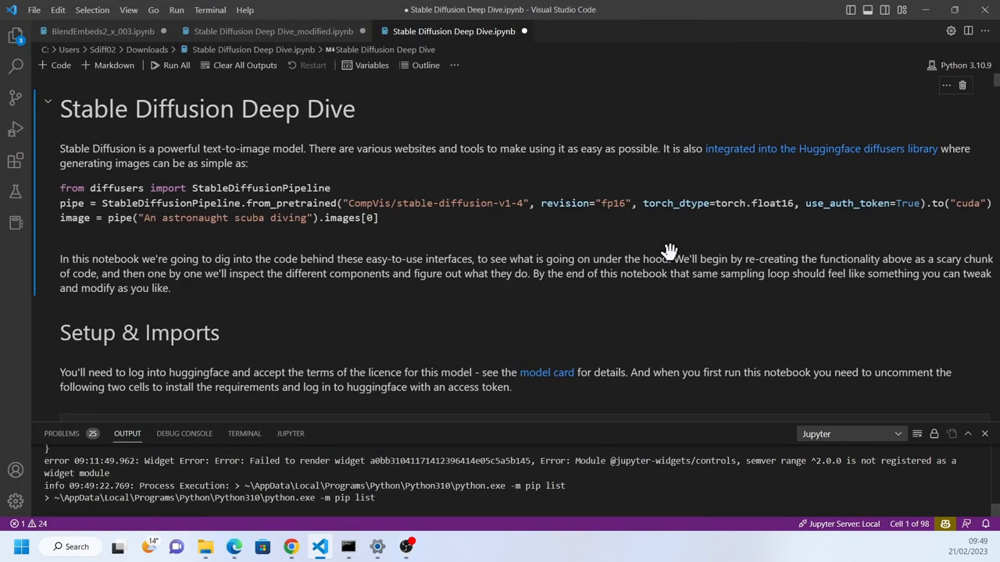
Step: Run the Setup & Imports cell and scroll toward the model-loading section
scroll(down, 3)
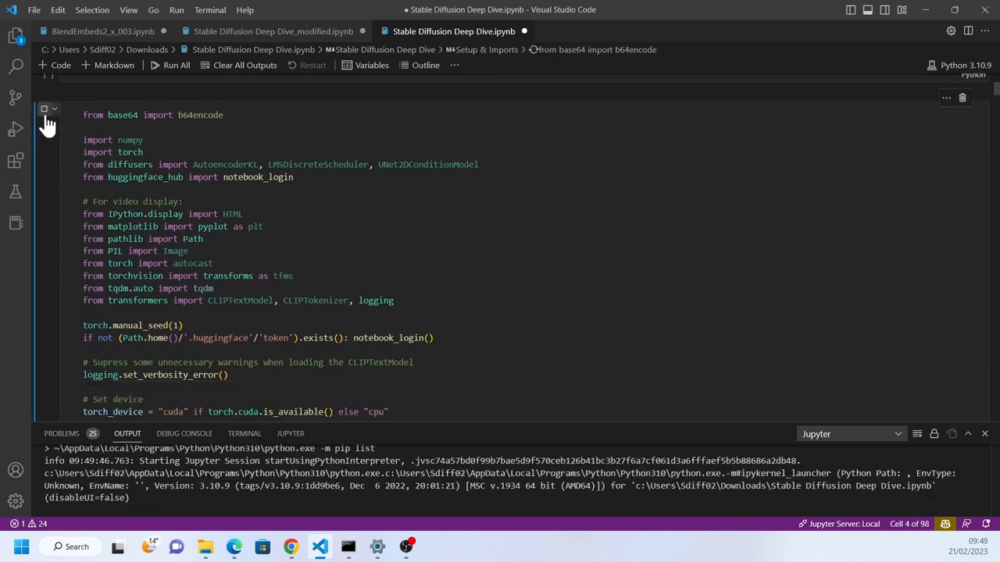
click(44, 107)
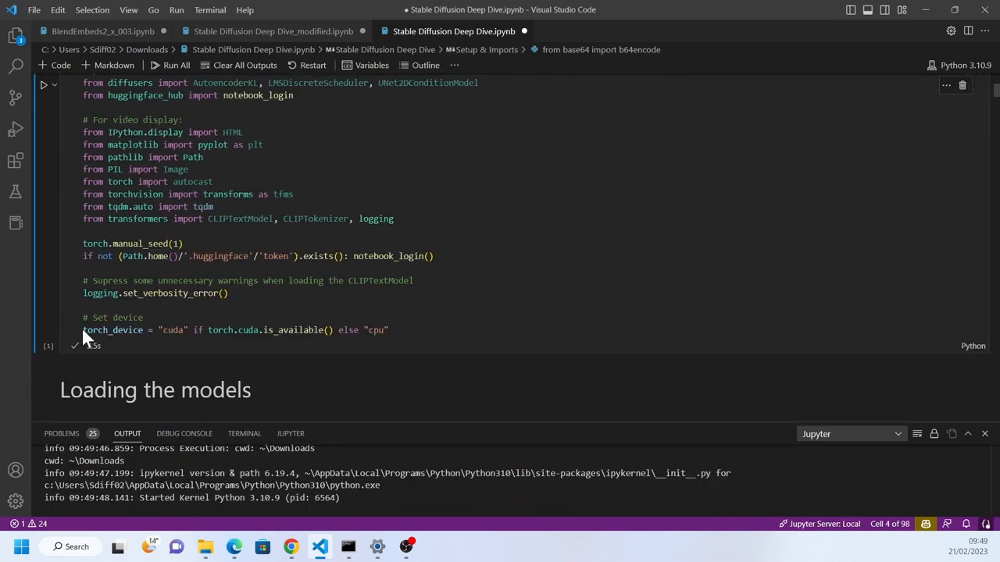
mouse_move(113, 330)
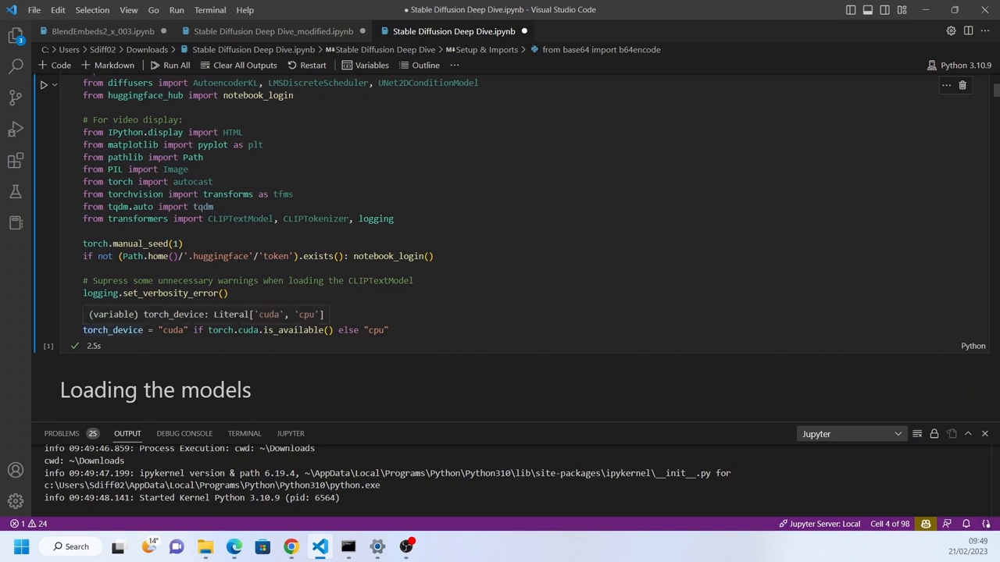
scroll(down, 3)
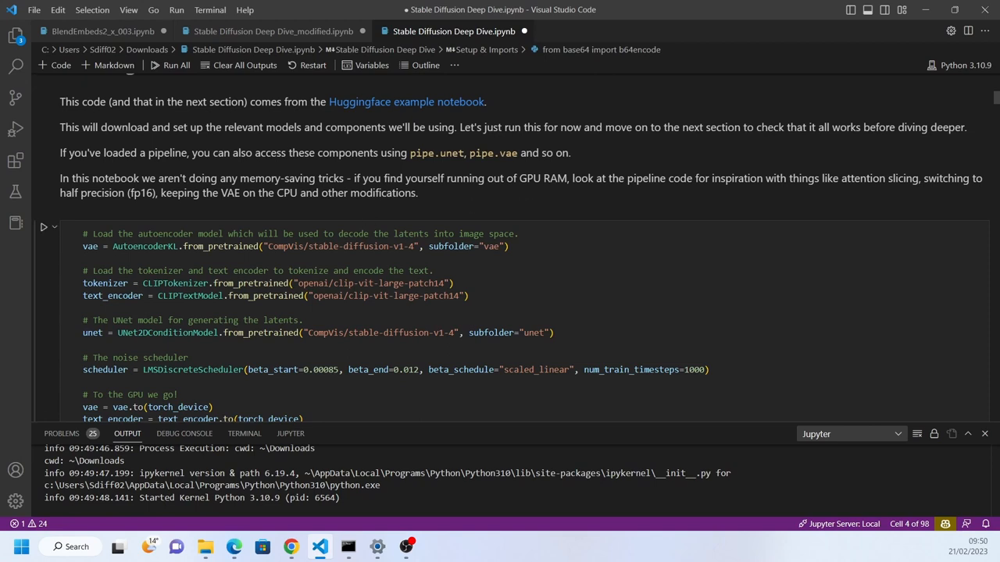
scroll(down, 3)
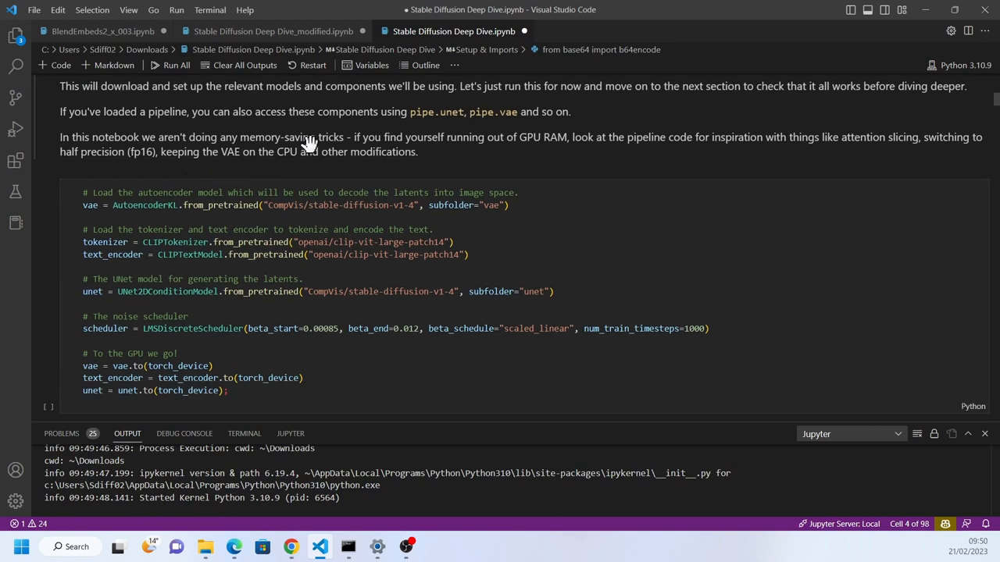
click(274, 30)
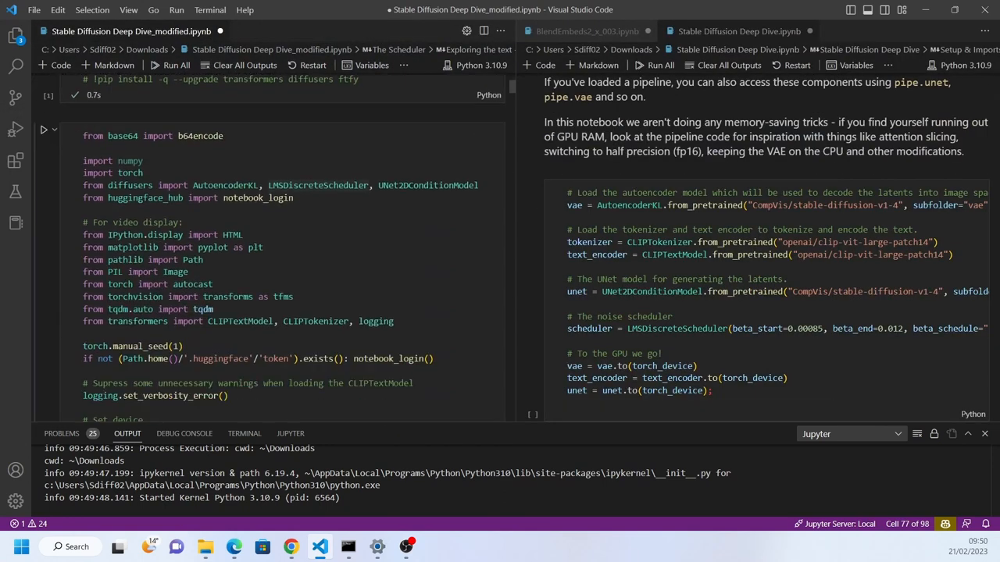
Step: Run the loading cell using stable-diffusion-2-1-base models
scroll(down, 3)
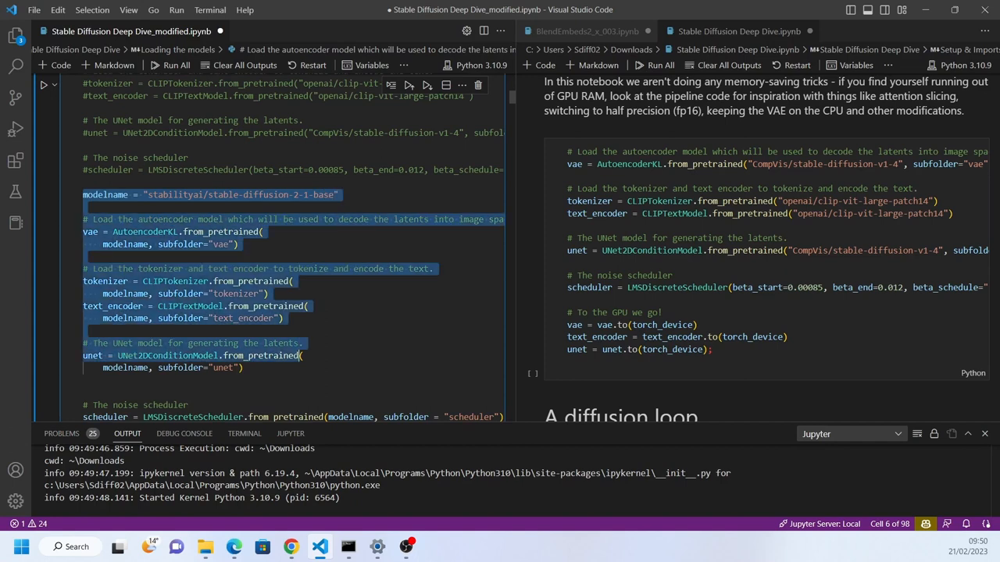
scroll(down, 3)
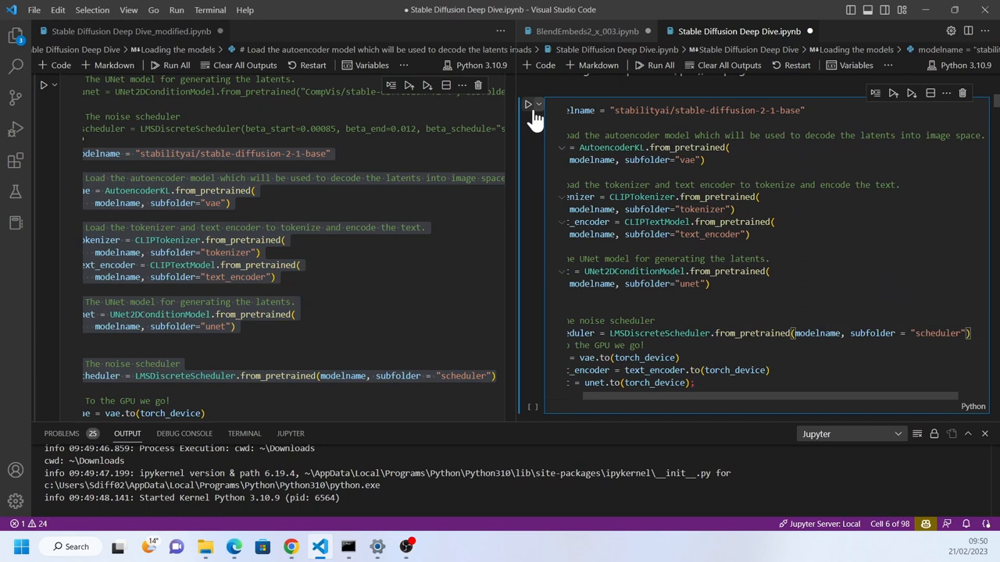
click(528, 104)
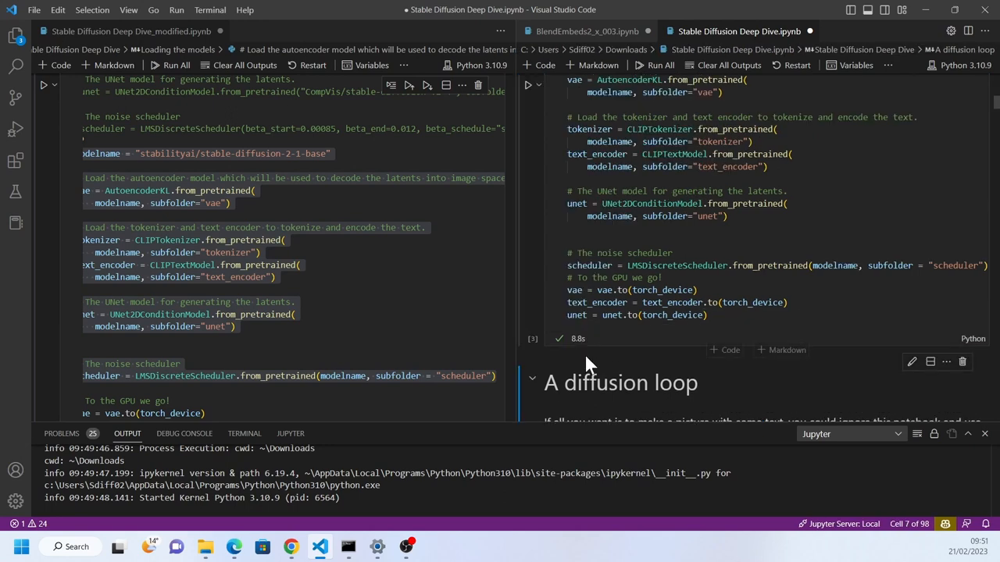
mouse_move(699, 366)
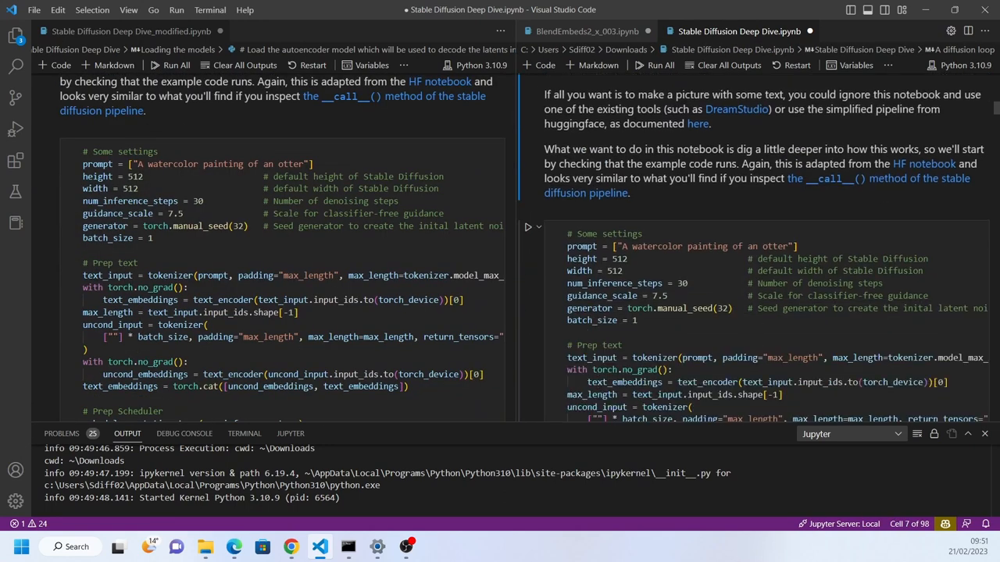
Step: Select the prompt-averaging cell in Messing with Embeddings and run all cells
scroll(down, 3)
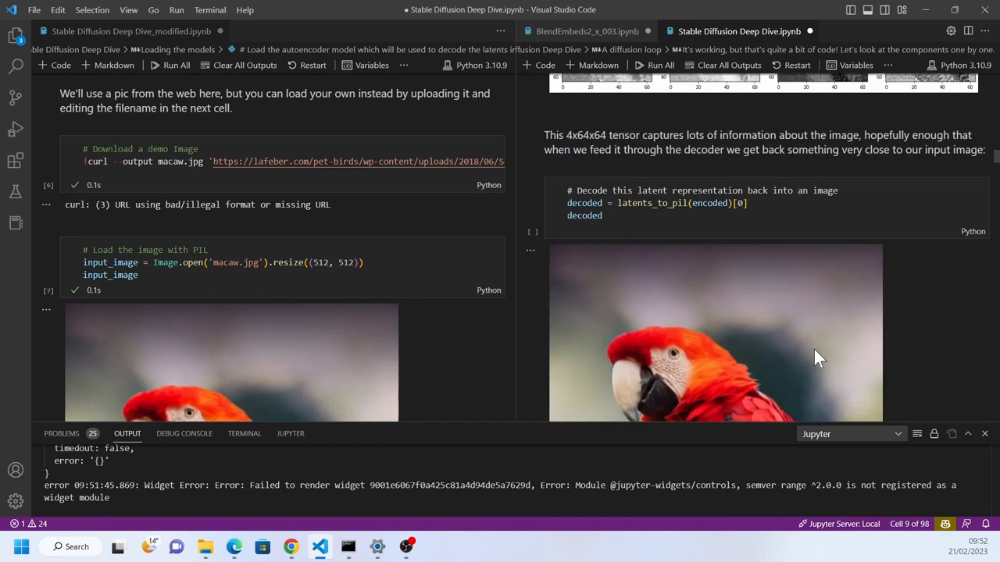
scroll(down, 3)
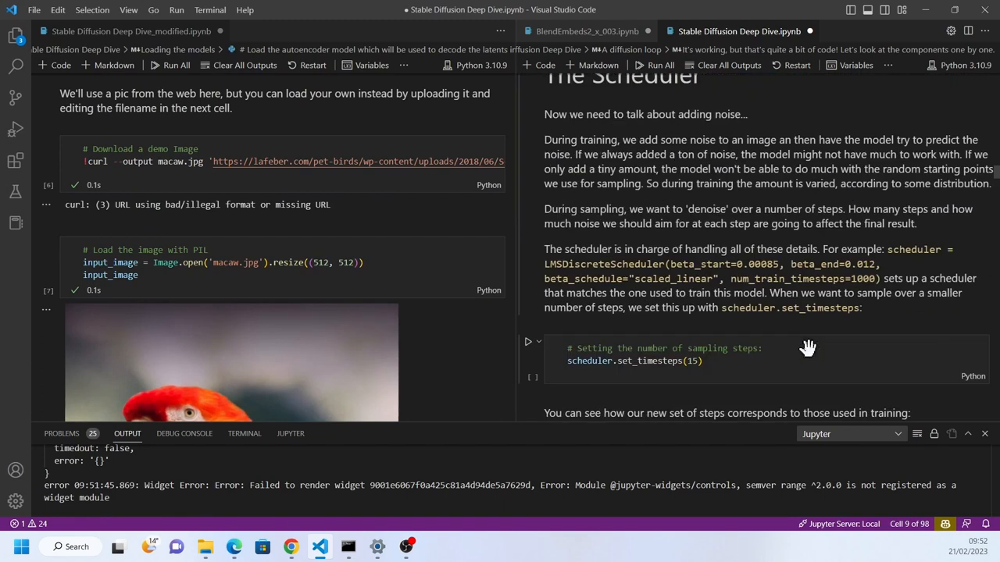
scroll(down, 3)
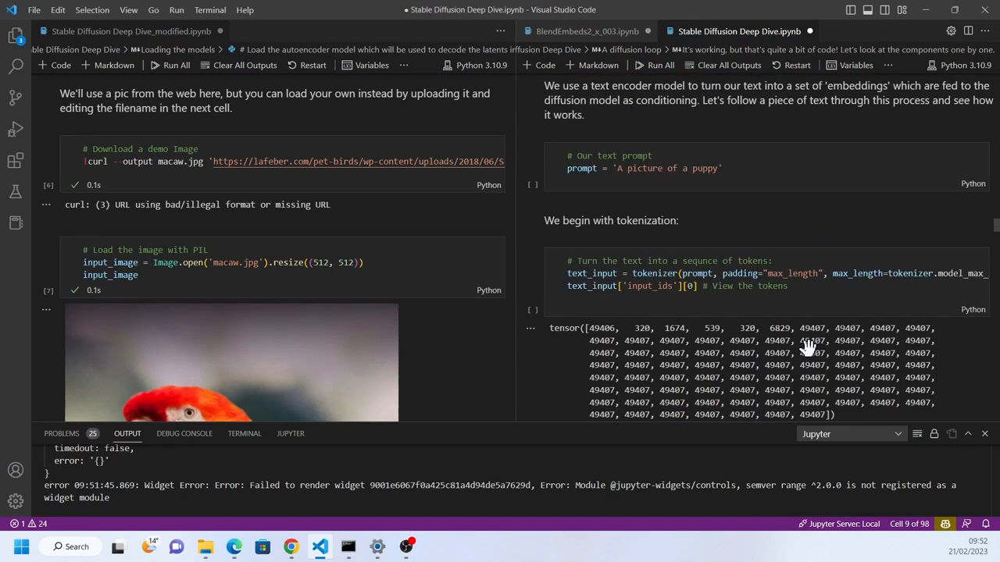
scroll(down, 3)
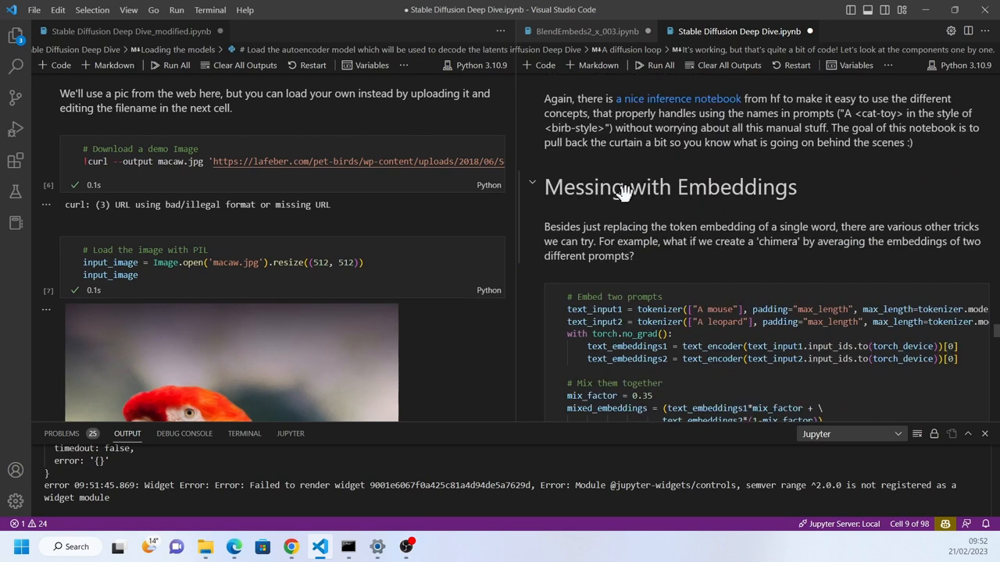
click(527, 291)
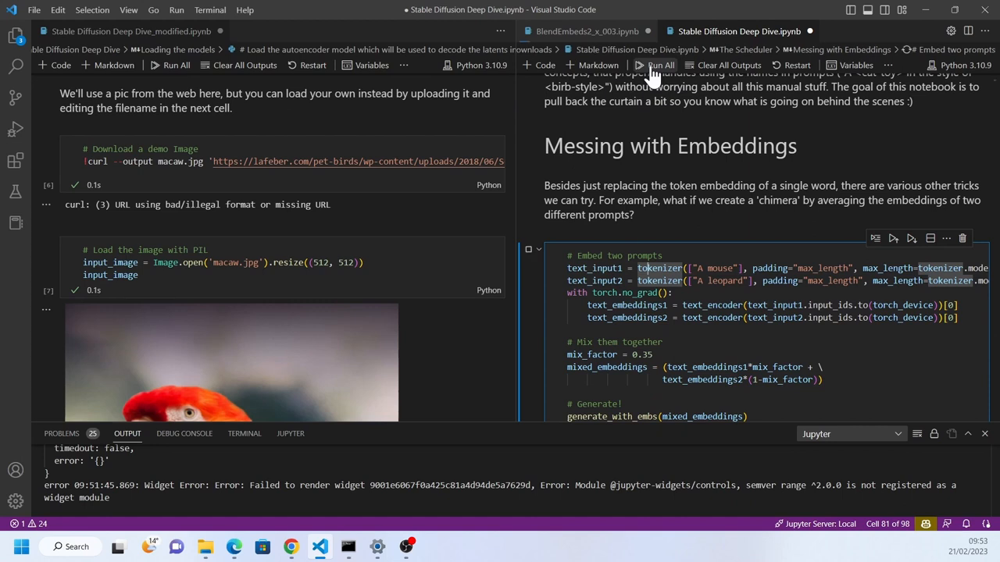
click(659, 65)
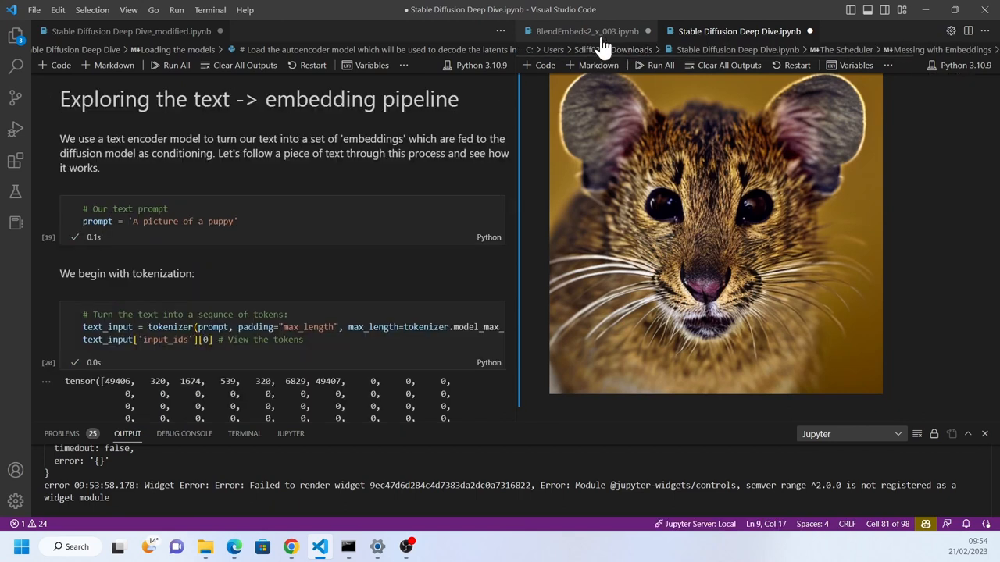
Step: Scroll through BlendEmbeds2_x_003's import, SD 2.1 loading and generation cells
click(582, 31)
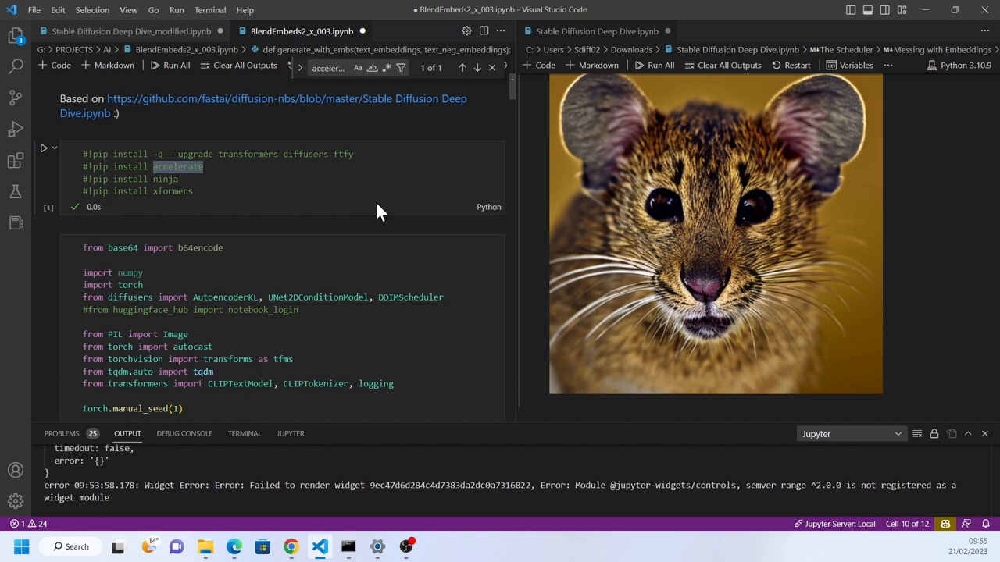
scroll(down, 3)
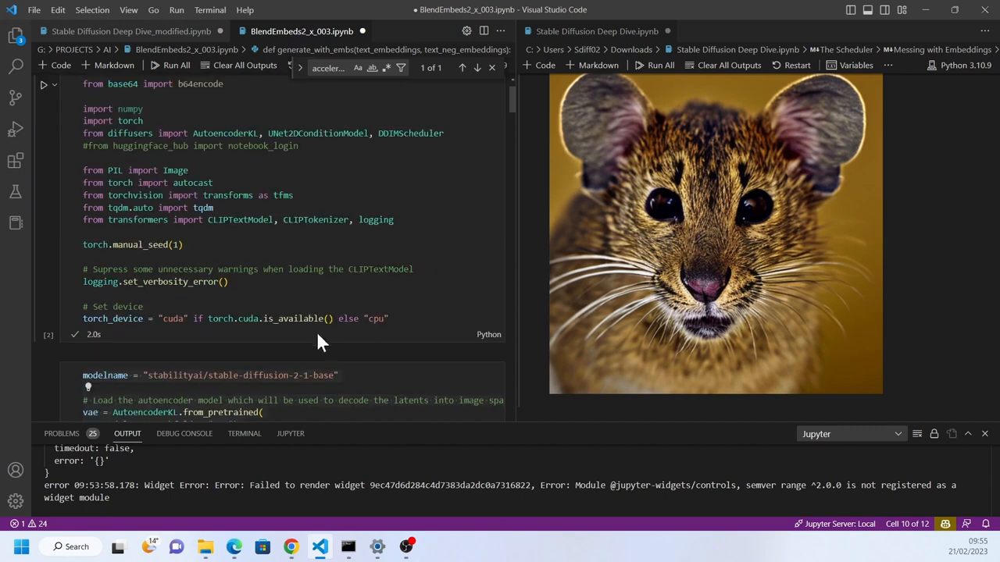
scroll(down, 3)
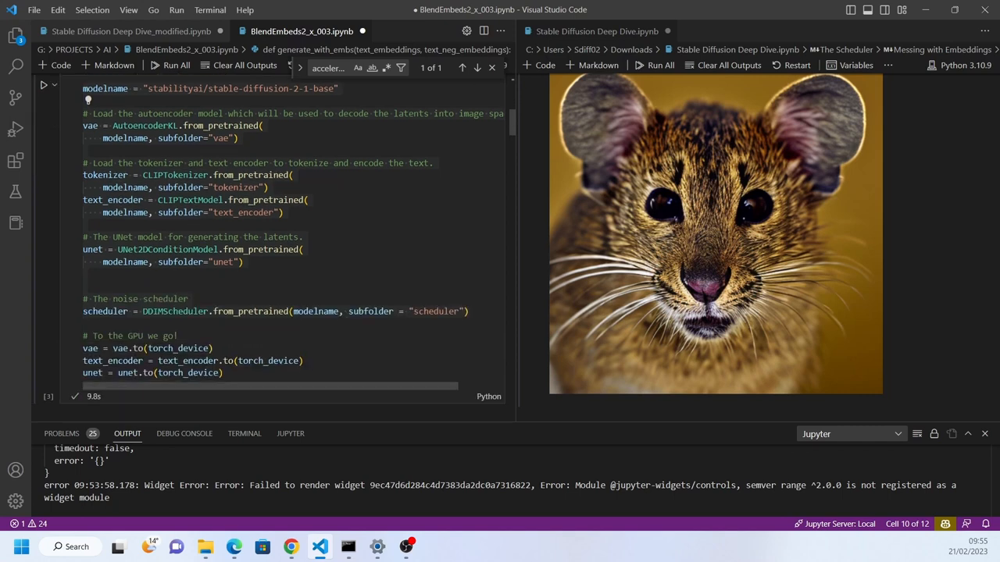
scroll(down, 3)
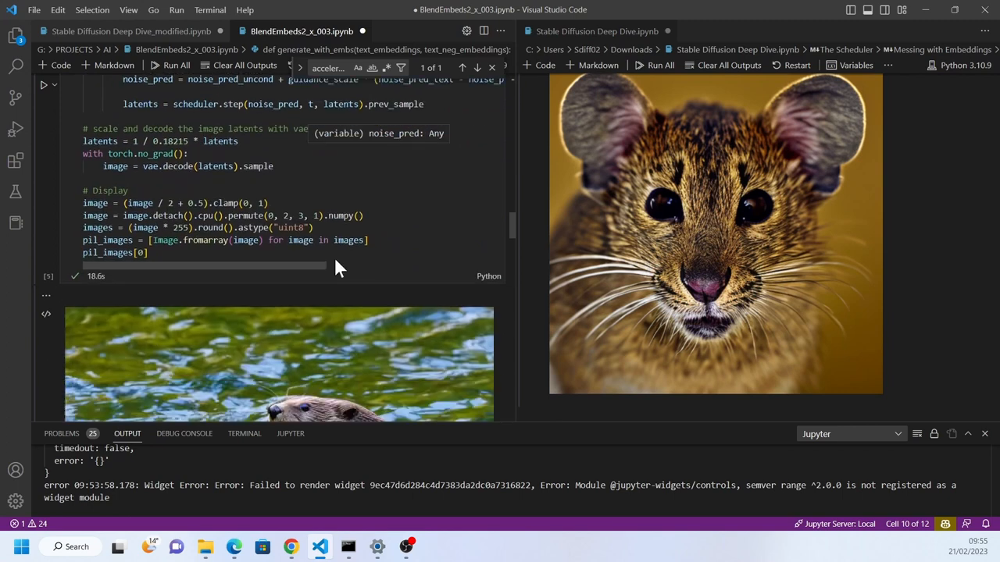
scroll(down, 3)
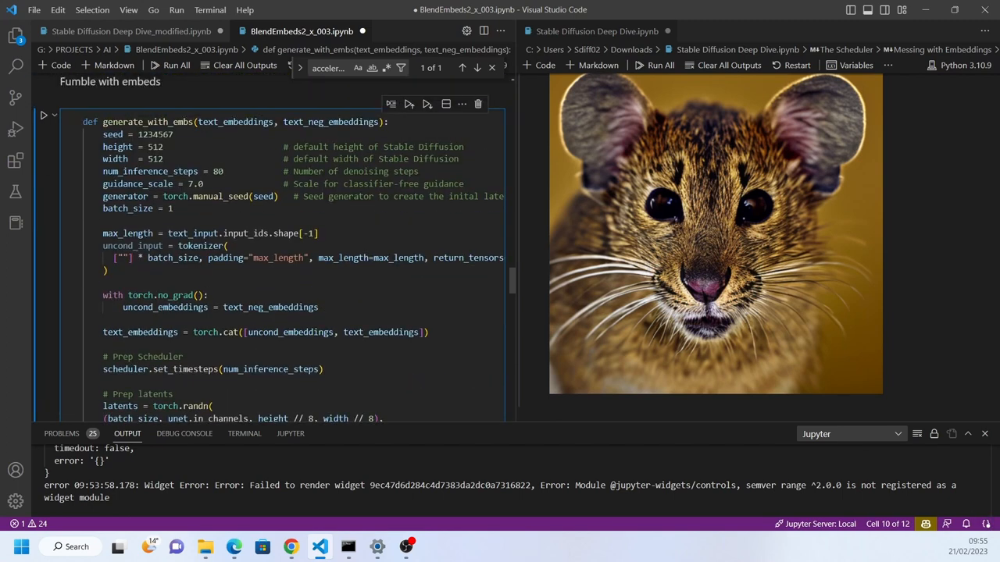
double_click(148, 122)
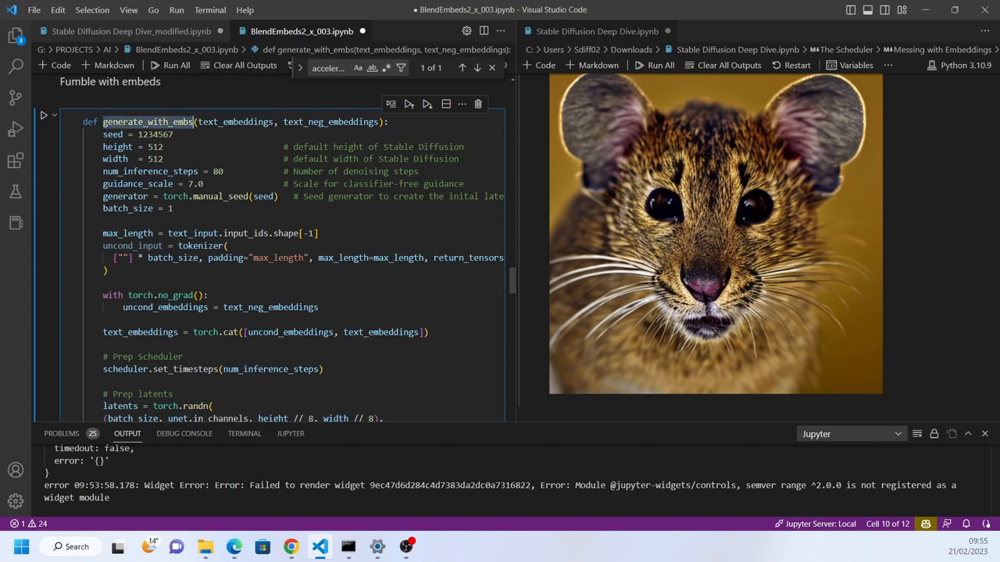
double_click(235, 122)
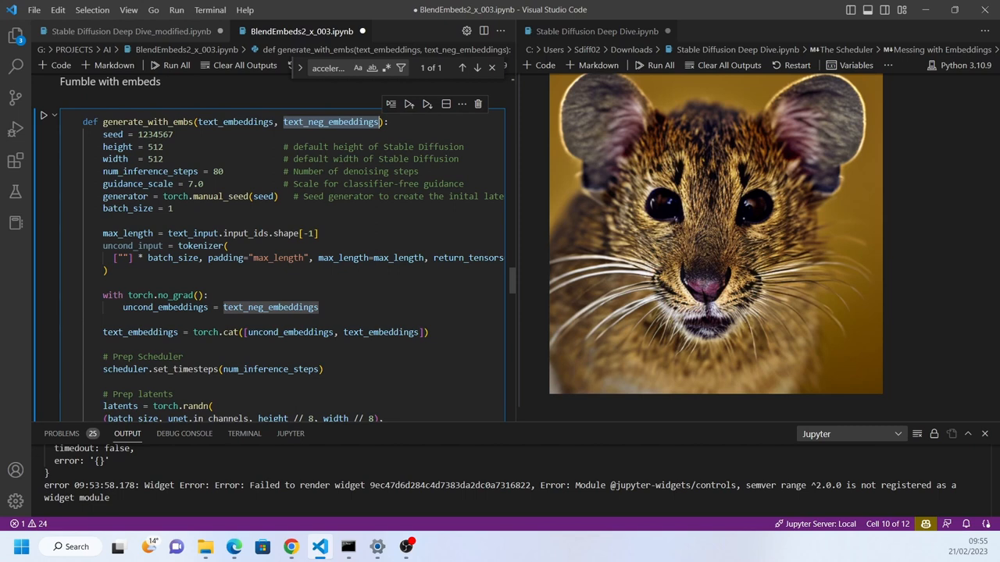
mouse_move(342, 322)
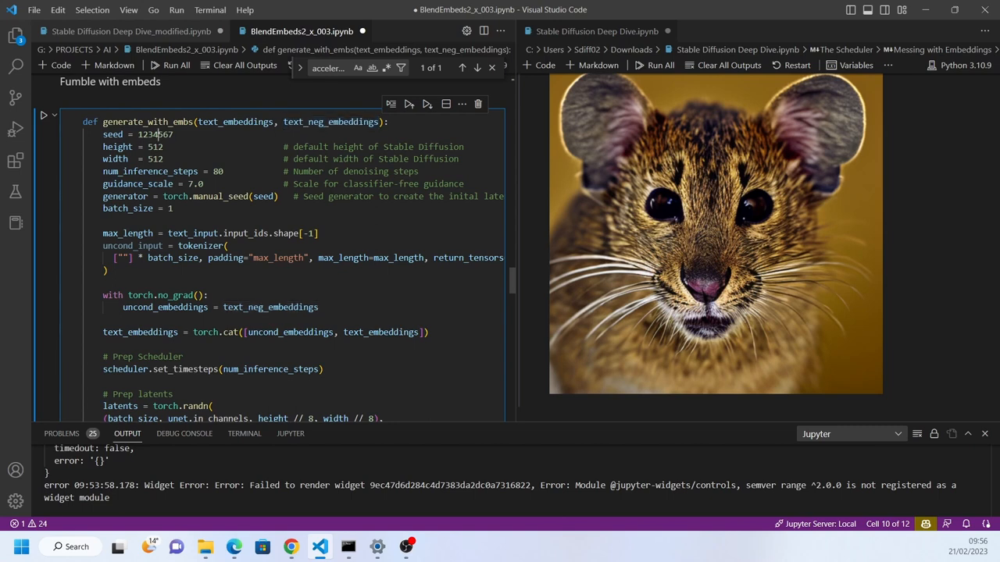
double_click(155, 134)
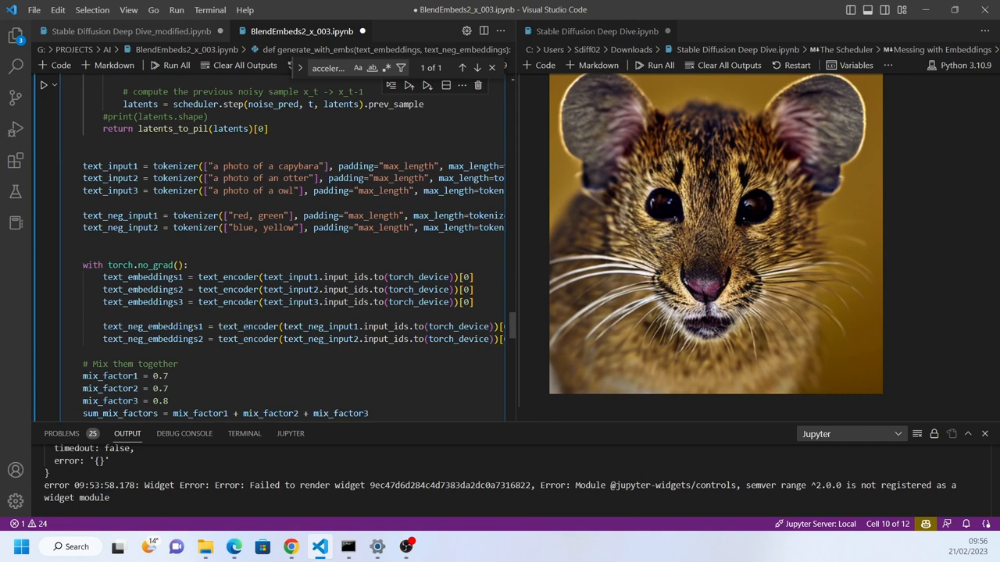
Step: Read the capybara, otter and owl mix factors and view the blended creature output
scroll(down, 3)
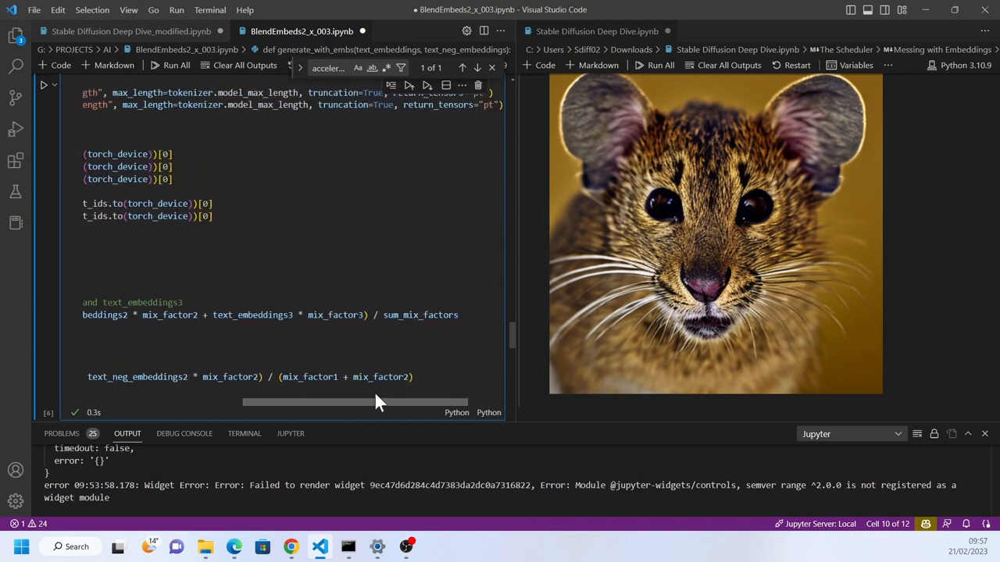
drag(379, 403, 413, 402)
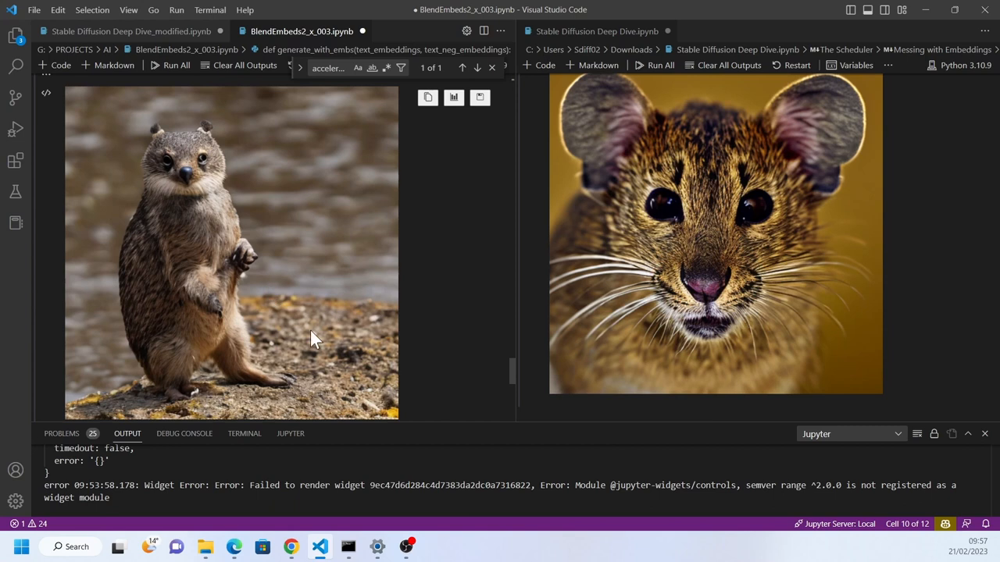
mouse_move(313, 354)
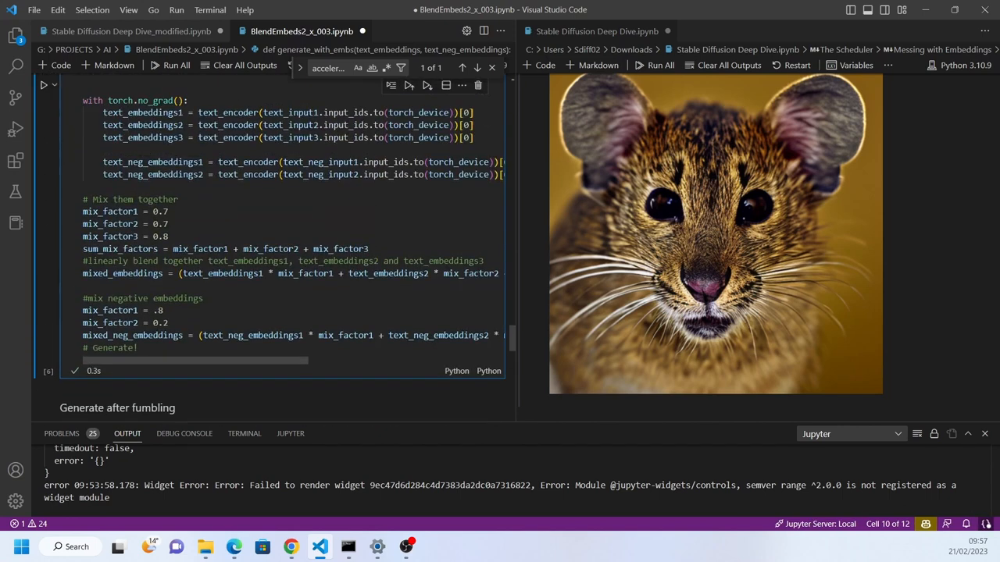
scroll(down, 3)
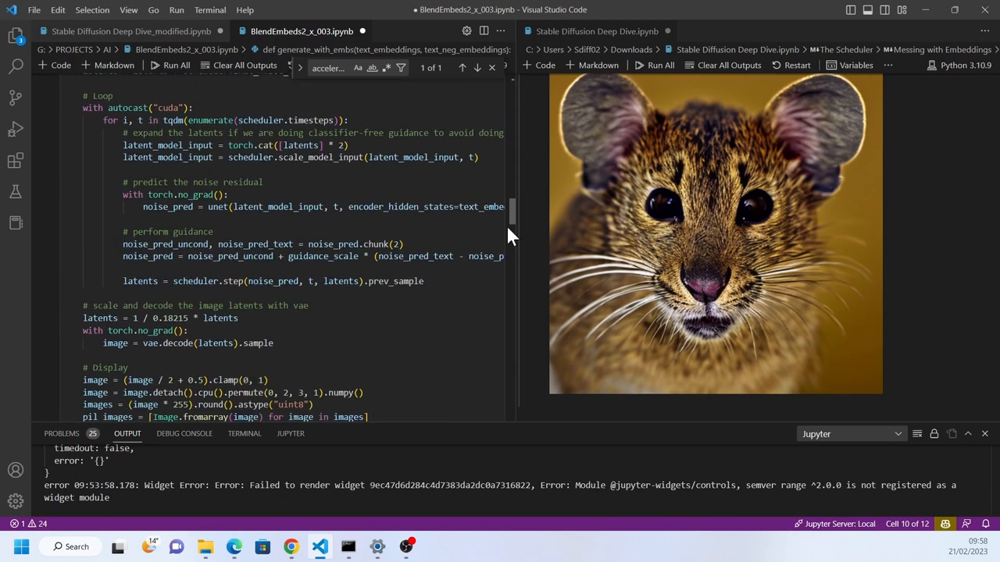
scroll(down, 3)
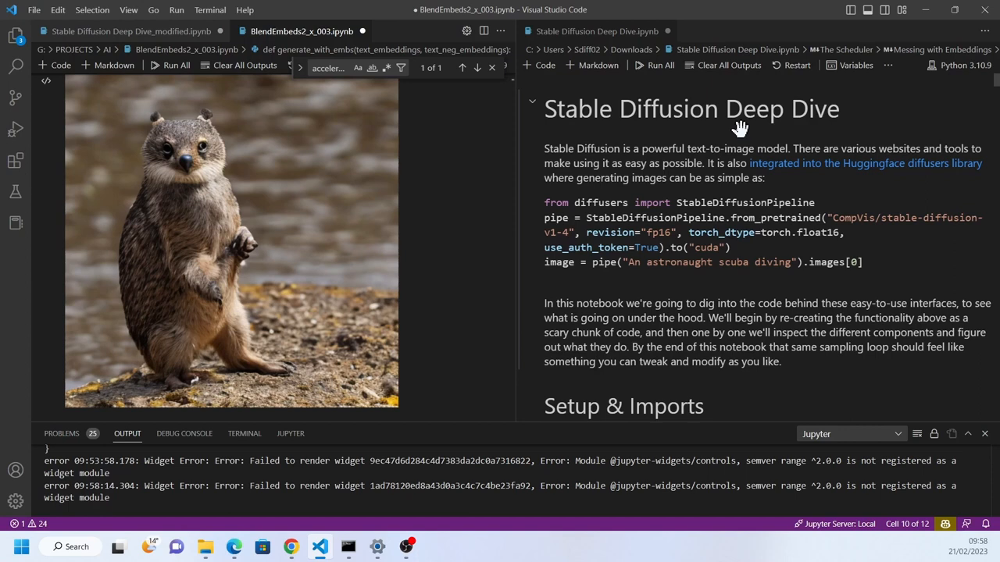
mouse_move(324, 547)
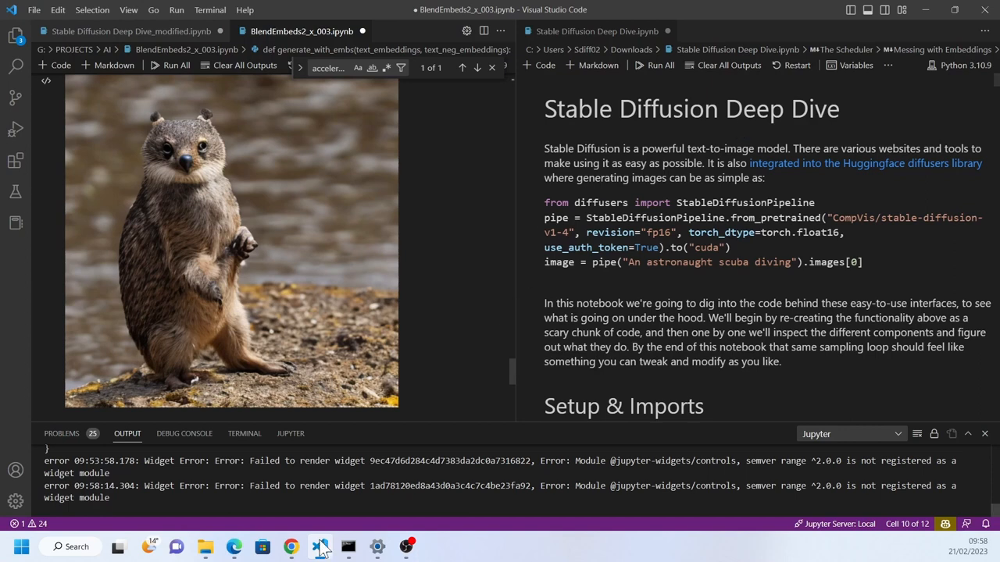
Step: Revisit the Embedding Inspector results for token 6829 in the web UI
click(290, 546)
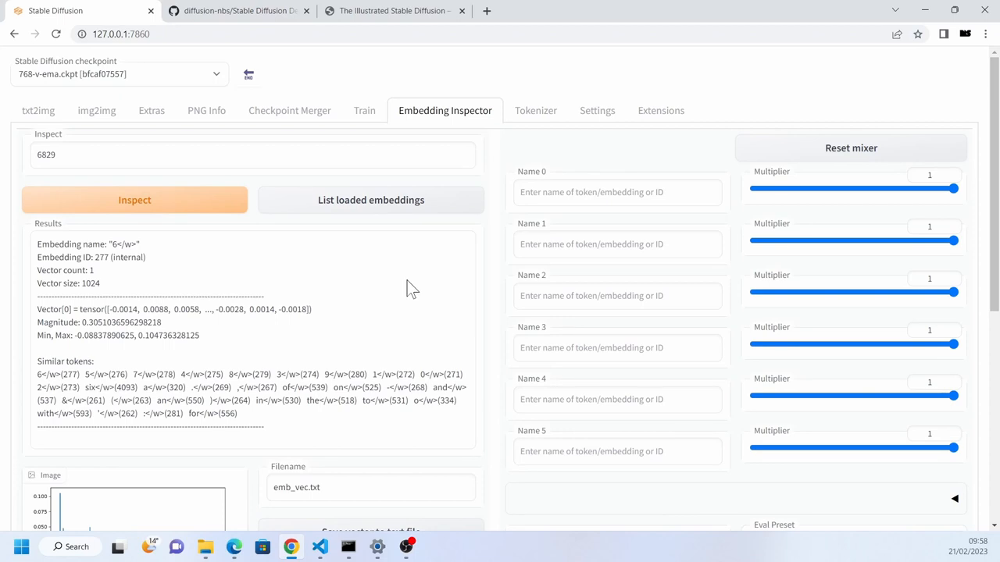
click(535, 111)
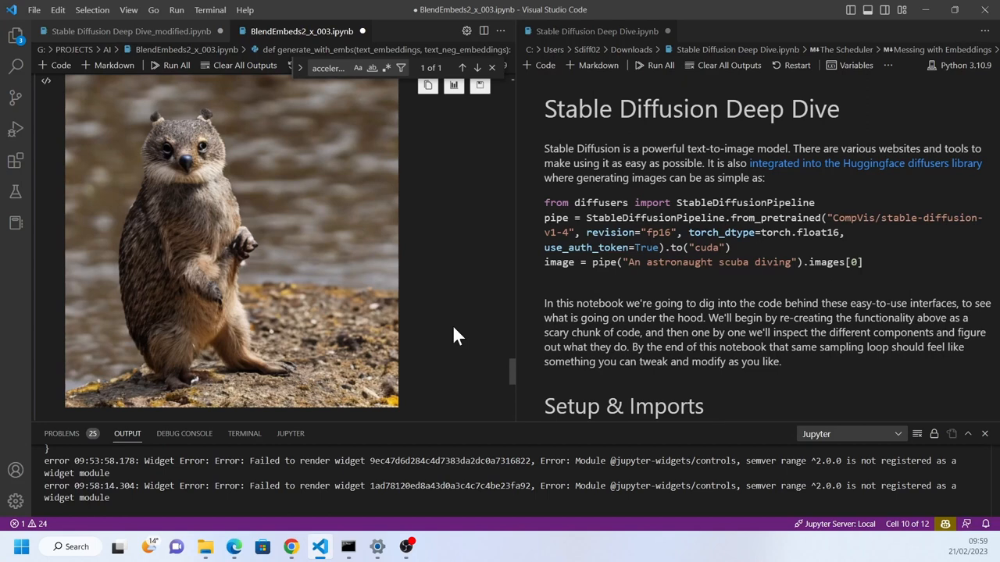
mouse_move(448, 272)
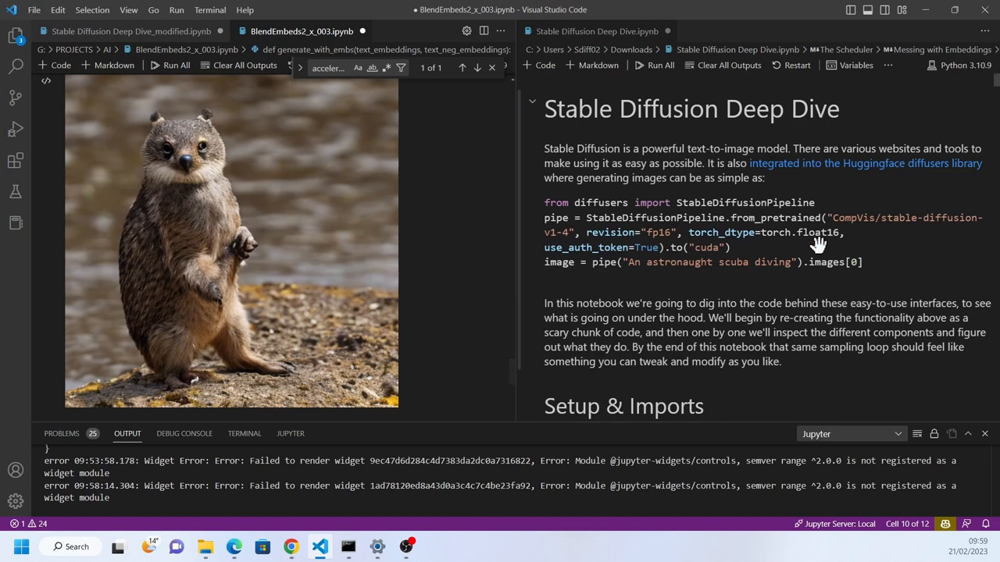
mouse_move(756, 238)
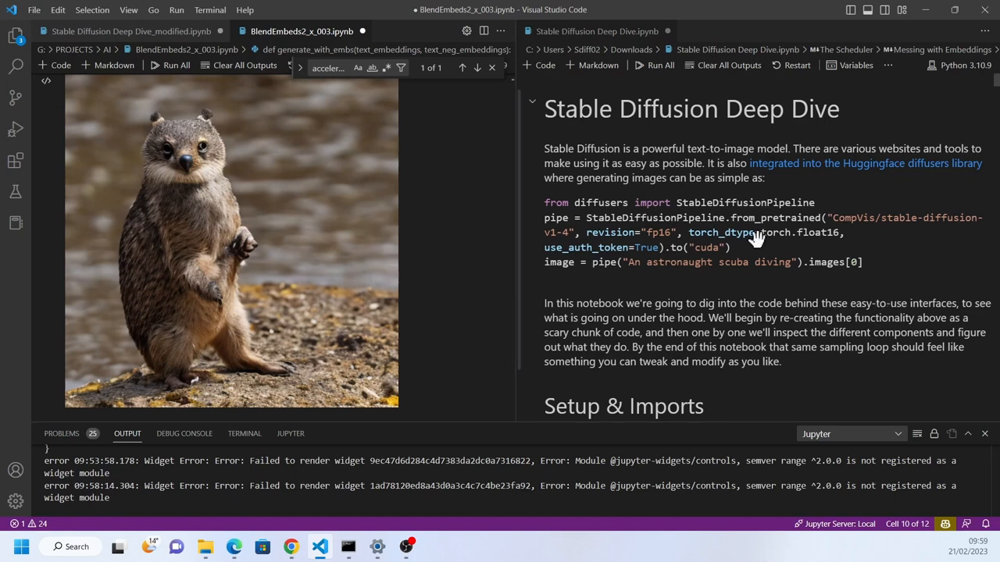
mouse_move(787, 291)
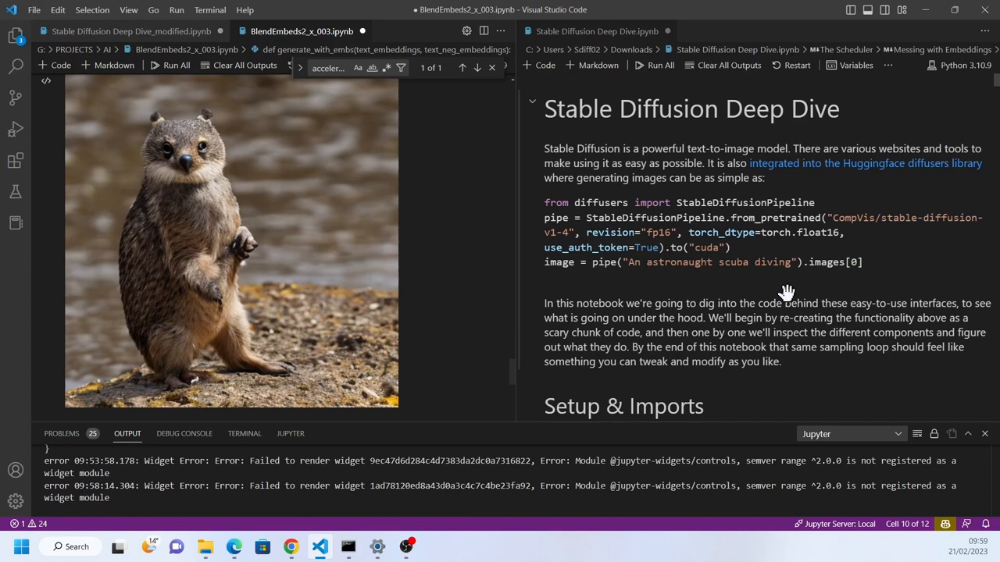